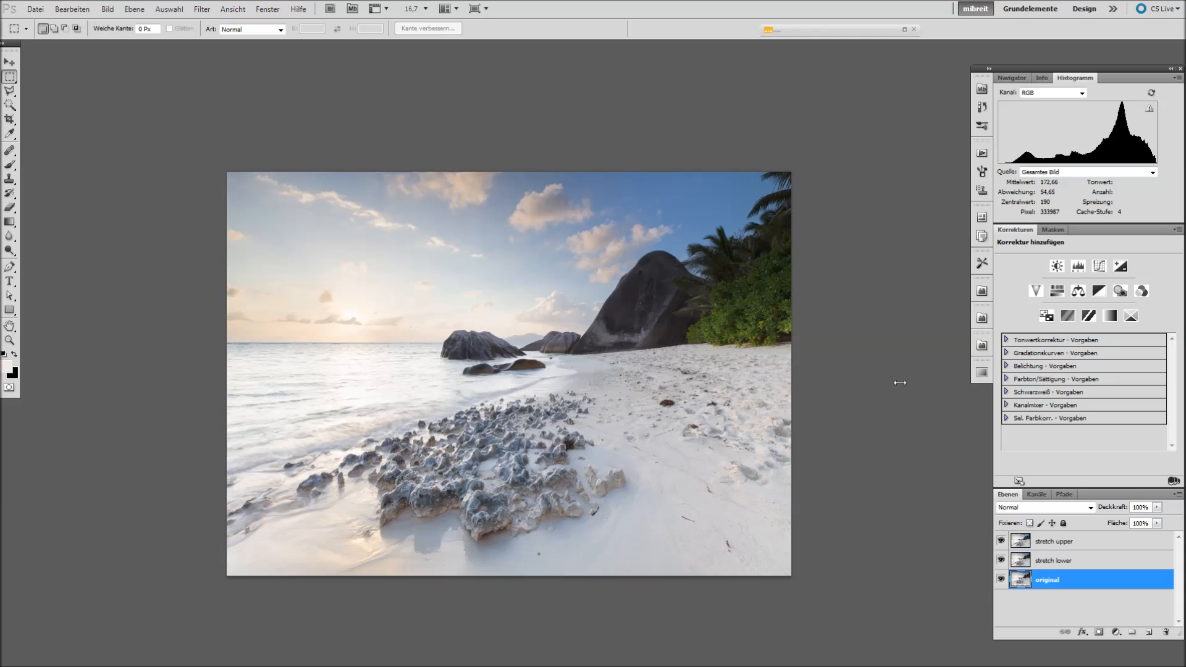
mouse_move(892, 400)
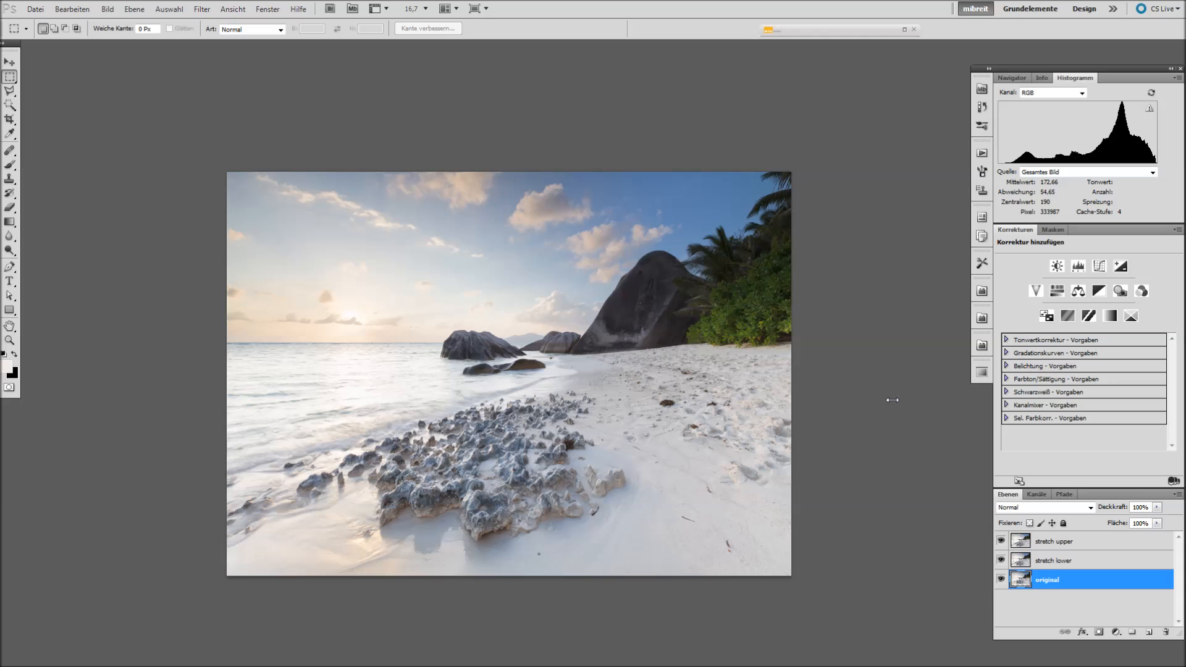
mouse_move(687, 338)
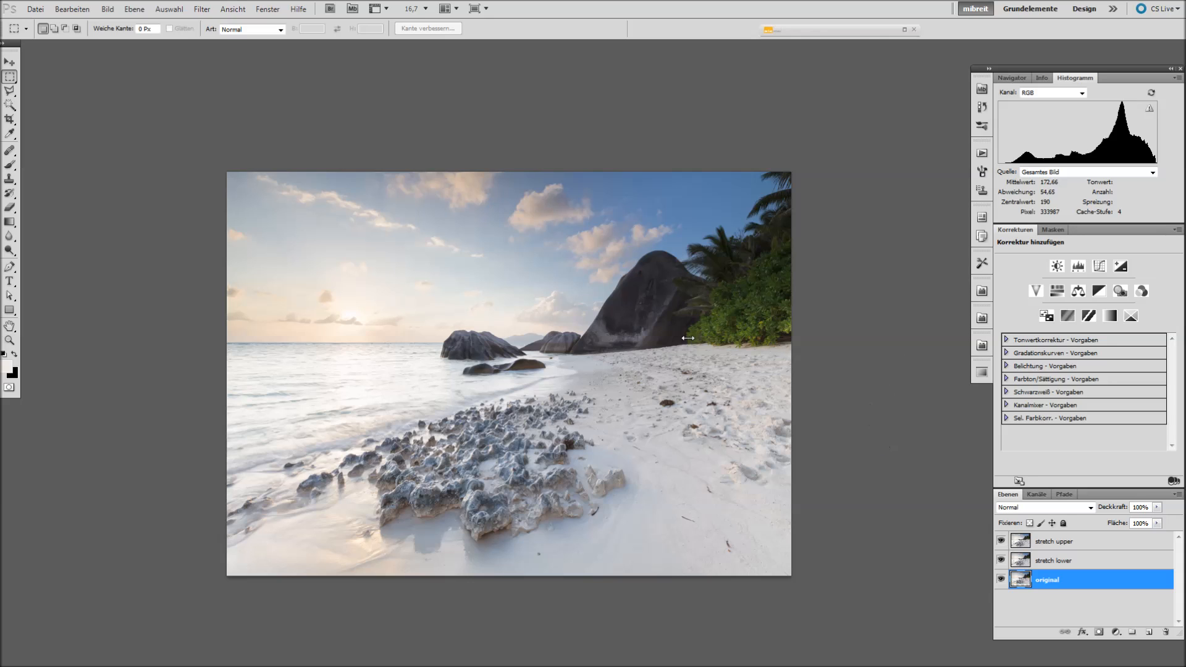
mouse_move(202, 351)
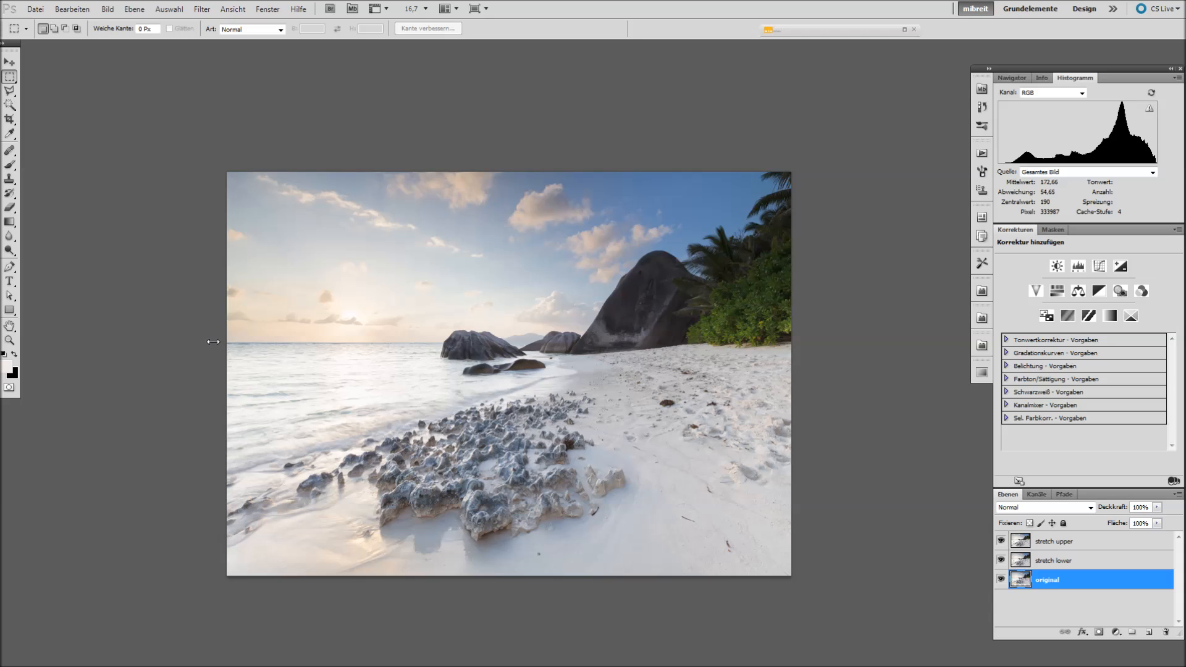
mouse_move(610, 413)
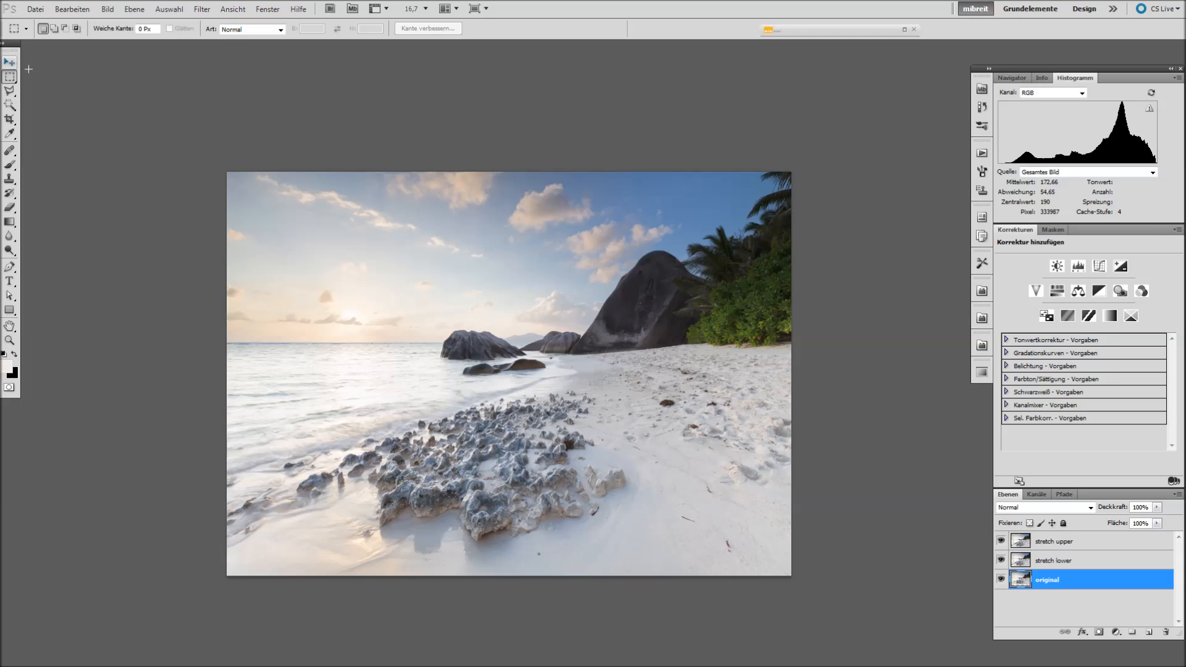
Switch to the Move tool to reposition layer content.
click(8, 62)
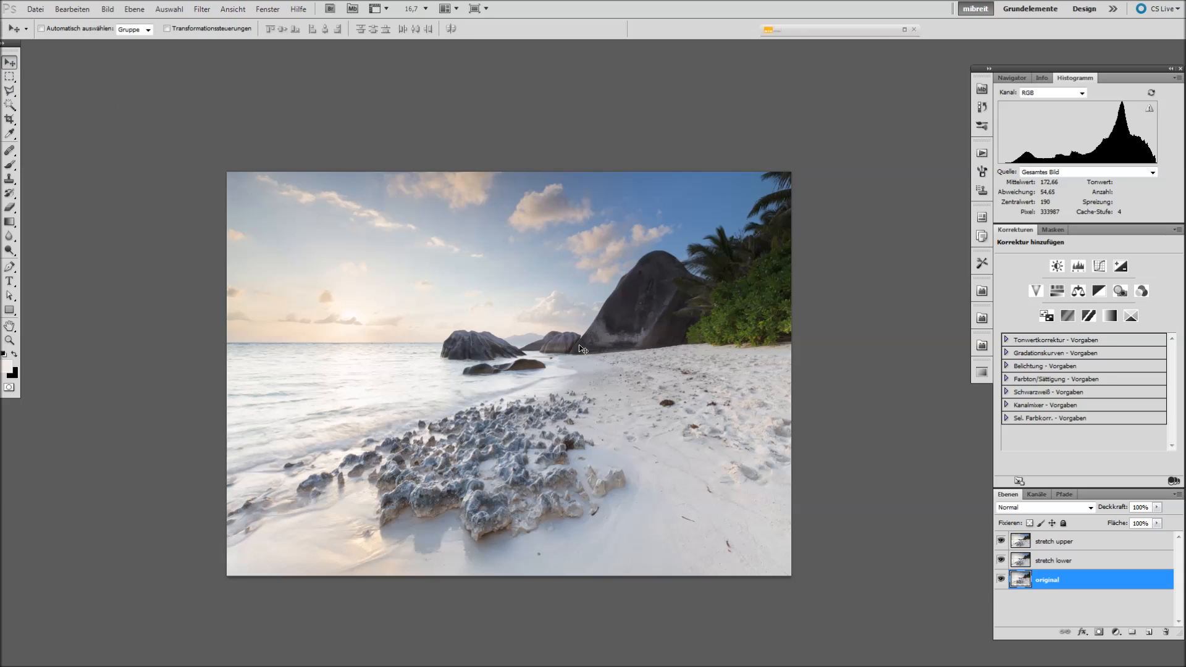
mouse_move(576, 352)
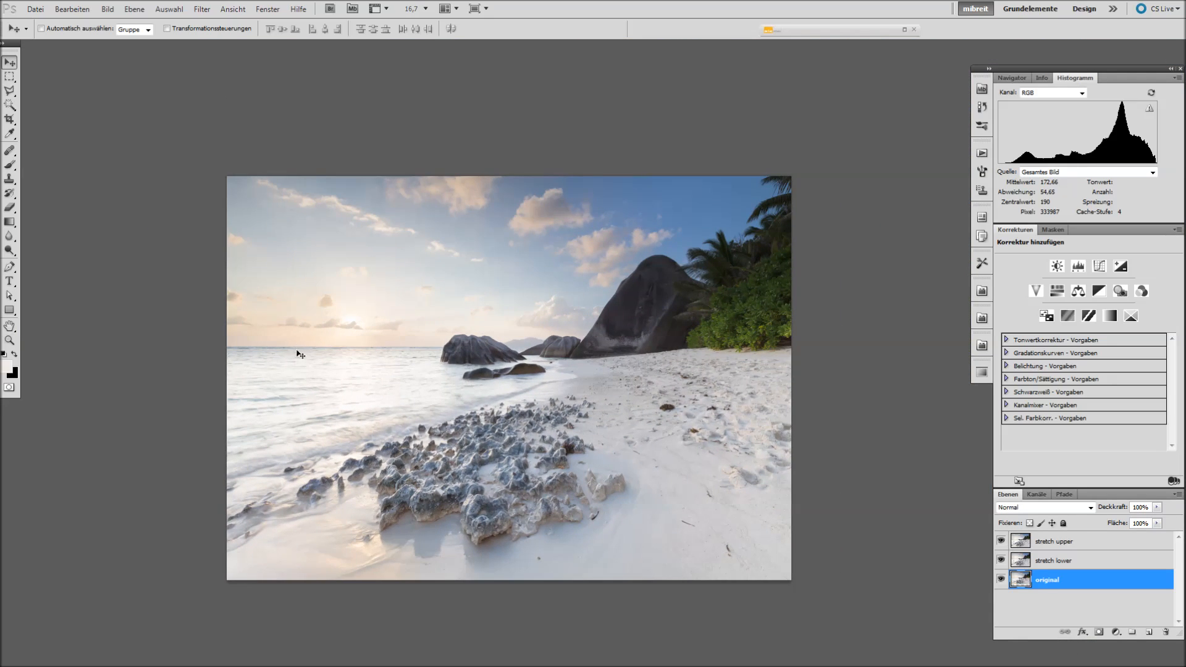
mouse_move(843, 526)
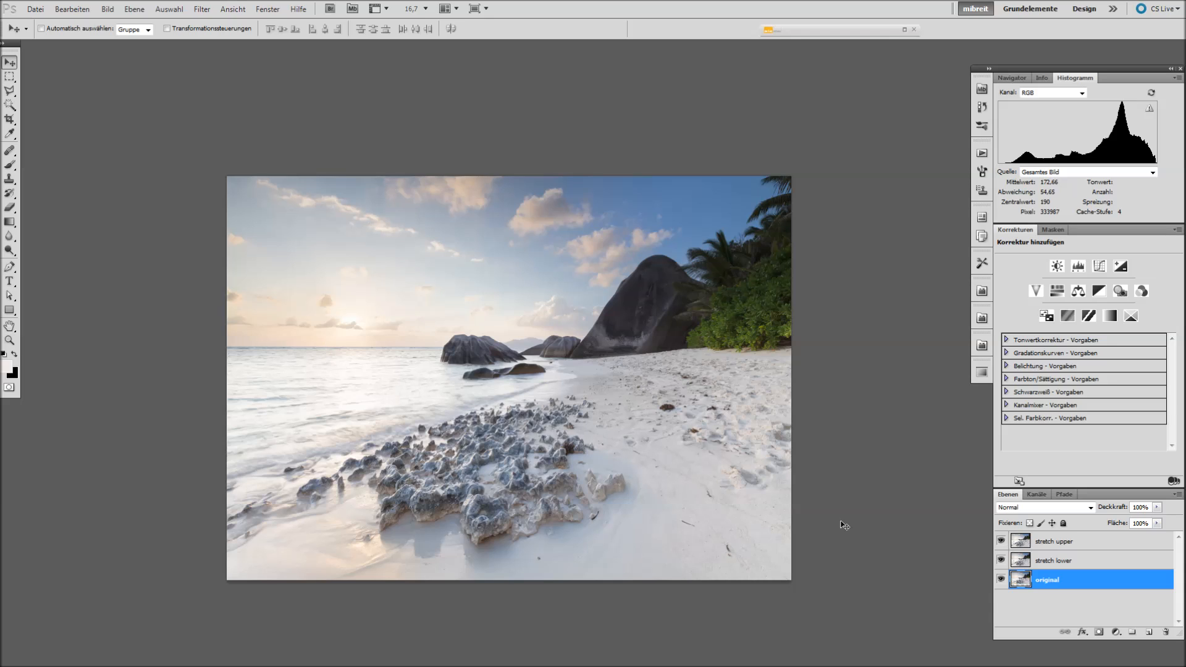
mouse_move(815, 581)
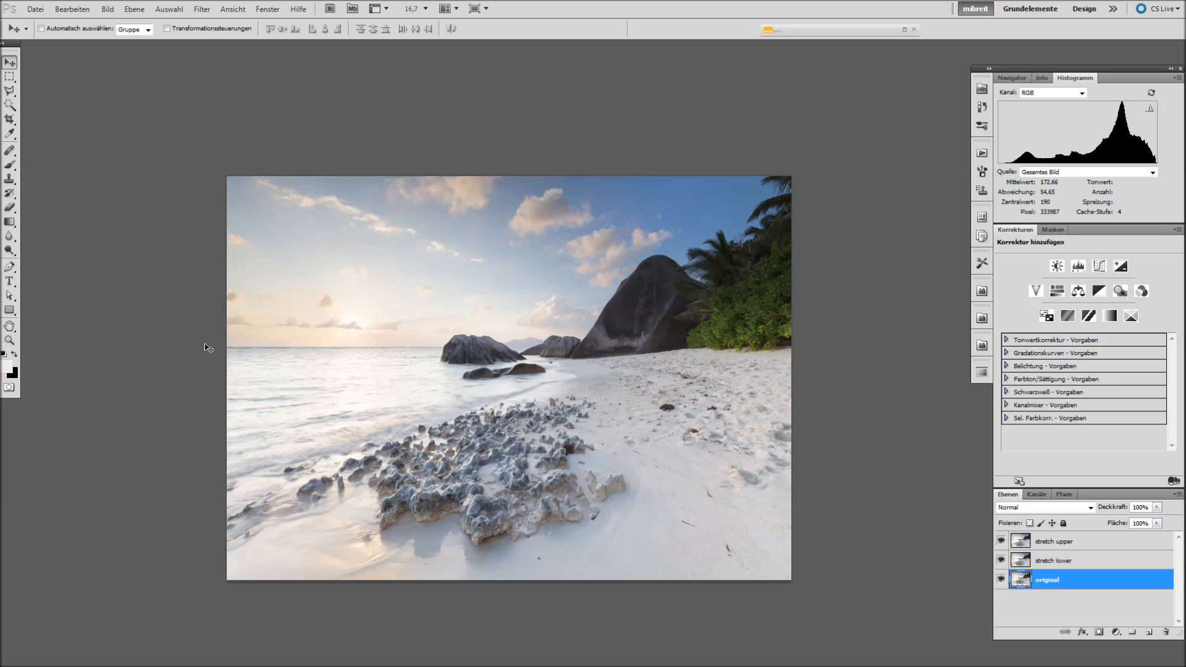
mouse_move(598, 429)
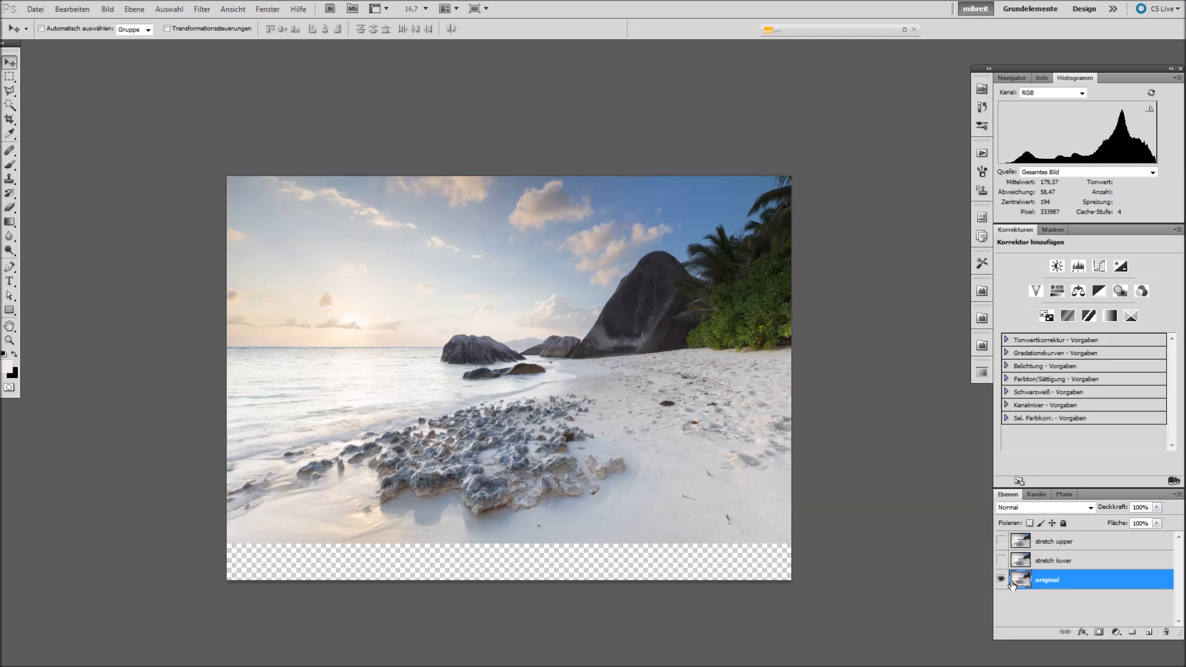
click(1002, 579)
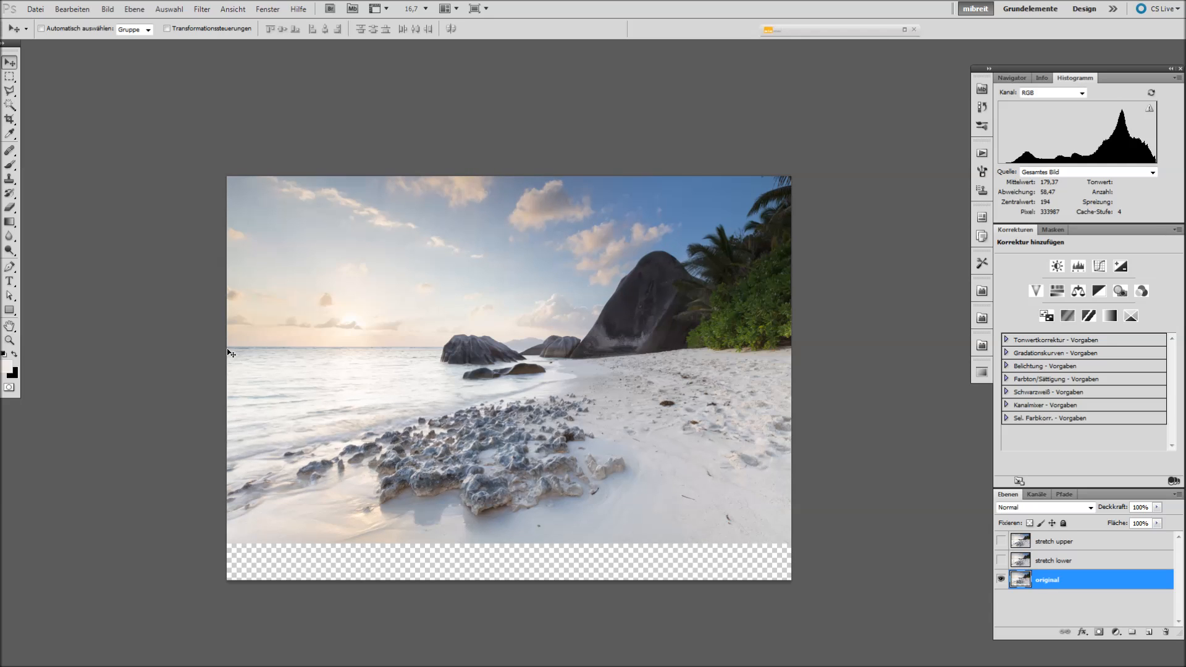
mouse_move(851, 371)
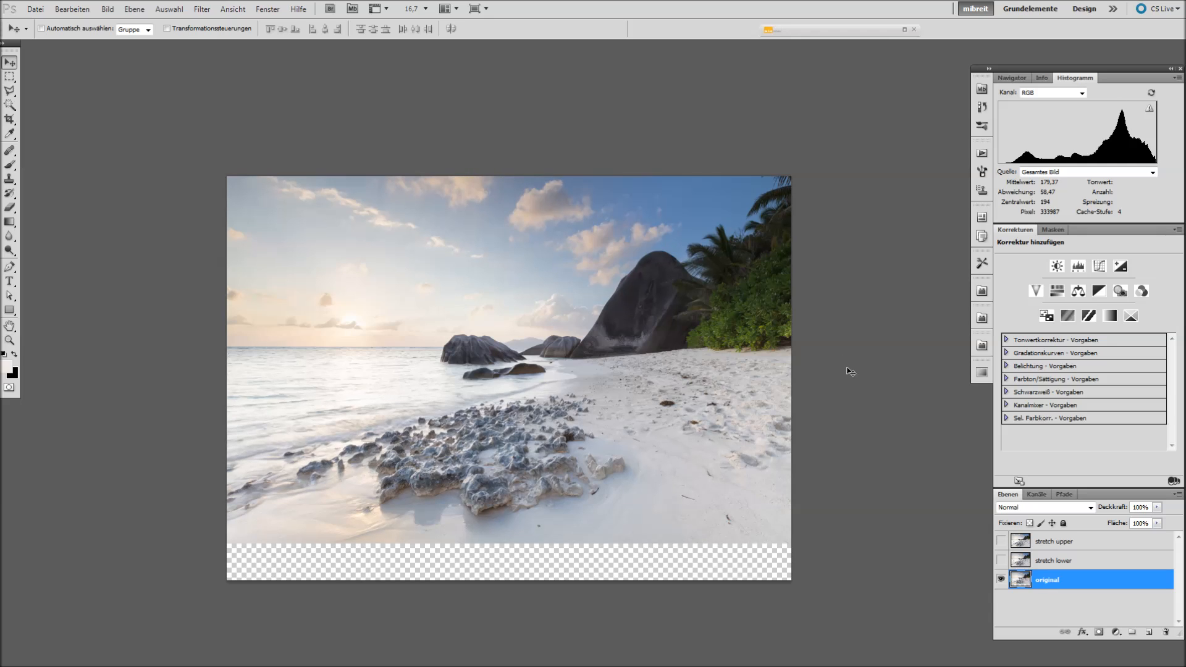
mouse_move(836, 373)
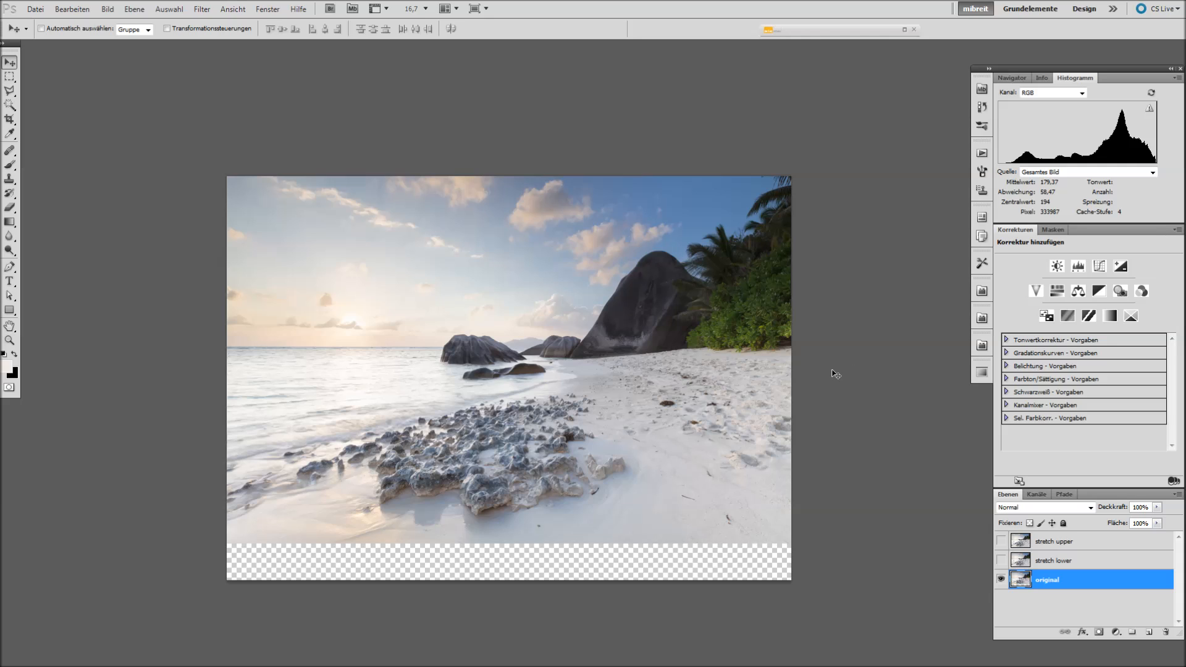
mouse_move(339, 354)
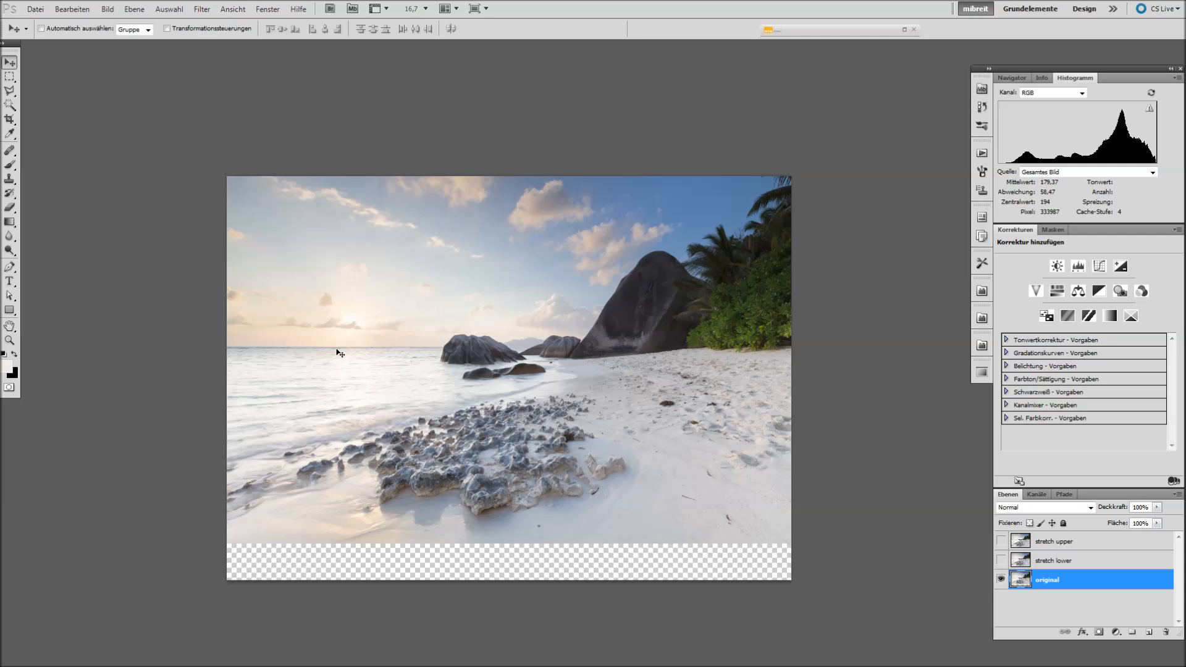
mouse_move(329, 359)
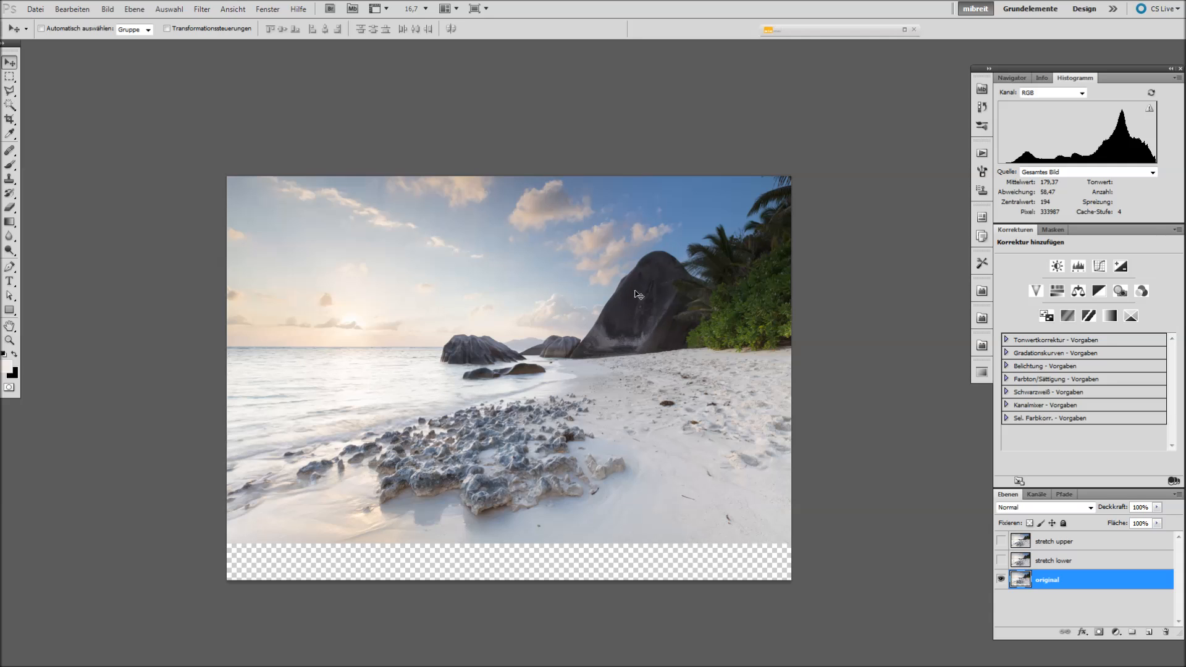
mouse_move(726, 493)
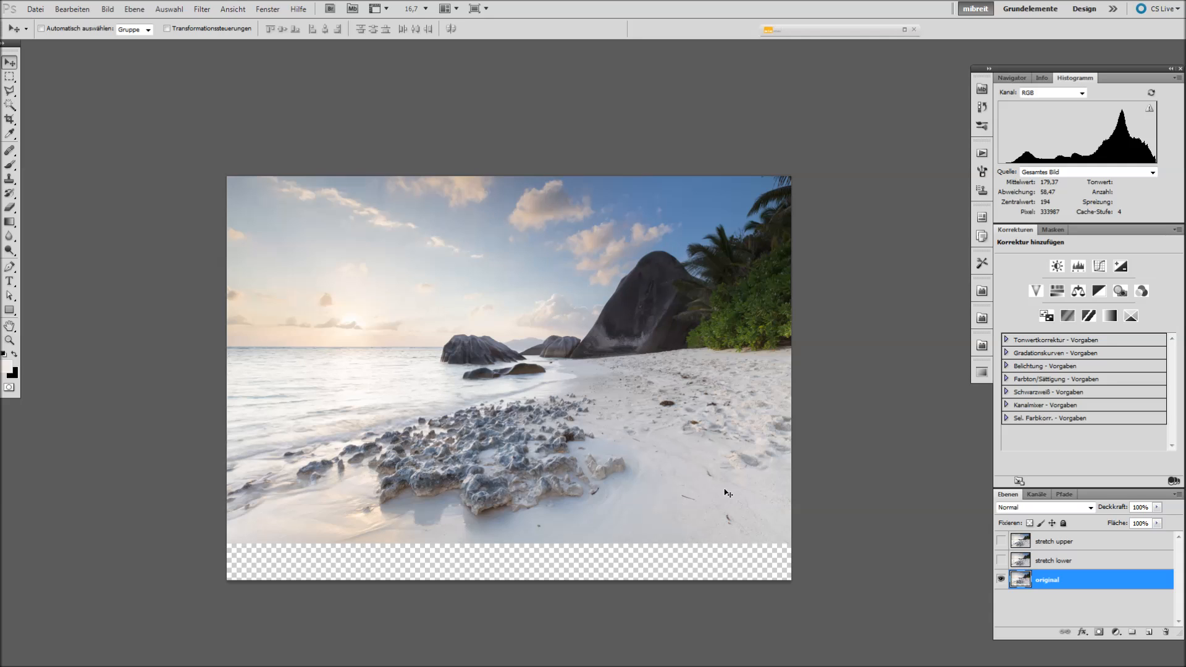
mouse_move(521, 428)
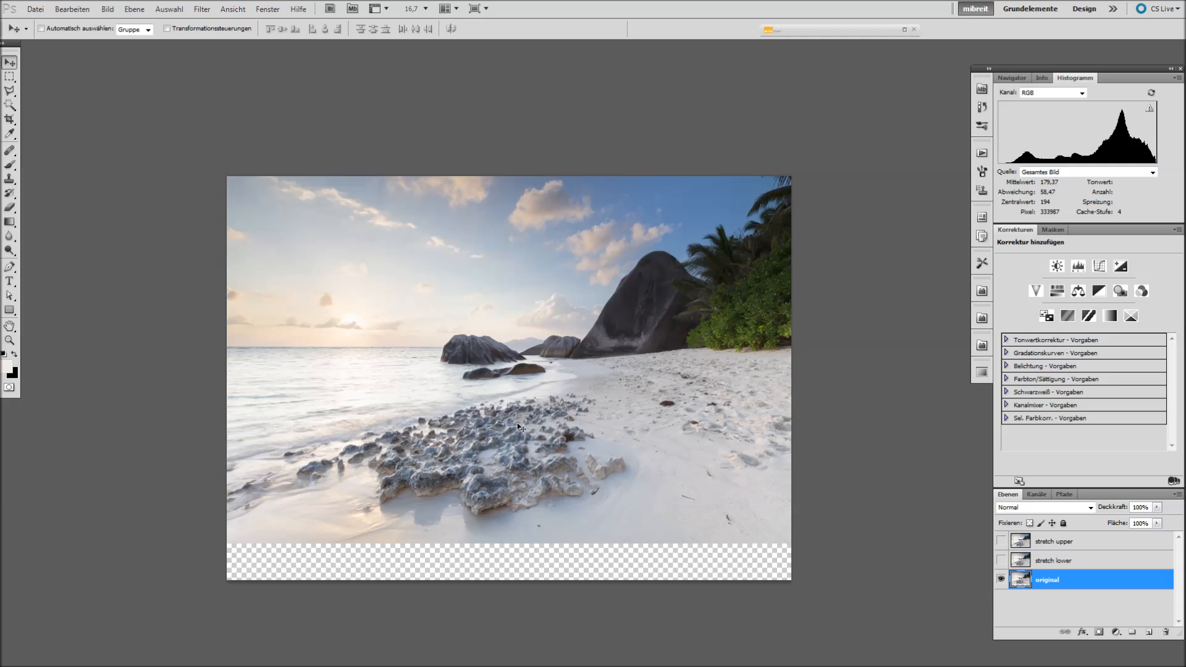
mouse_move(522, 484)
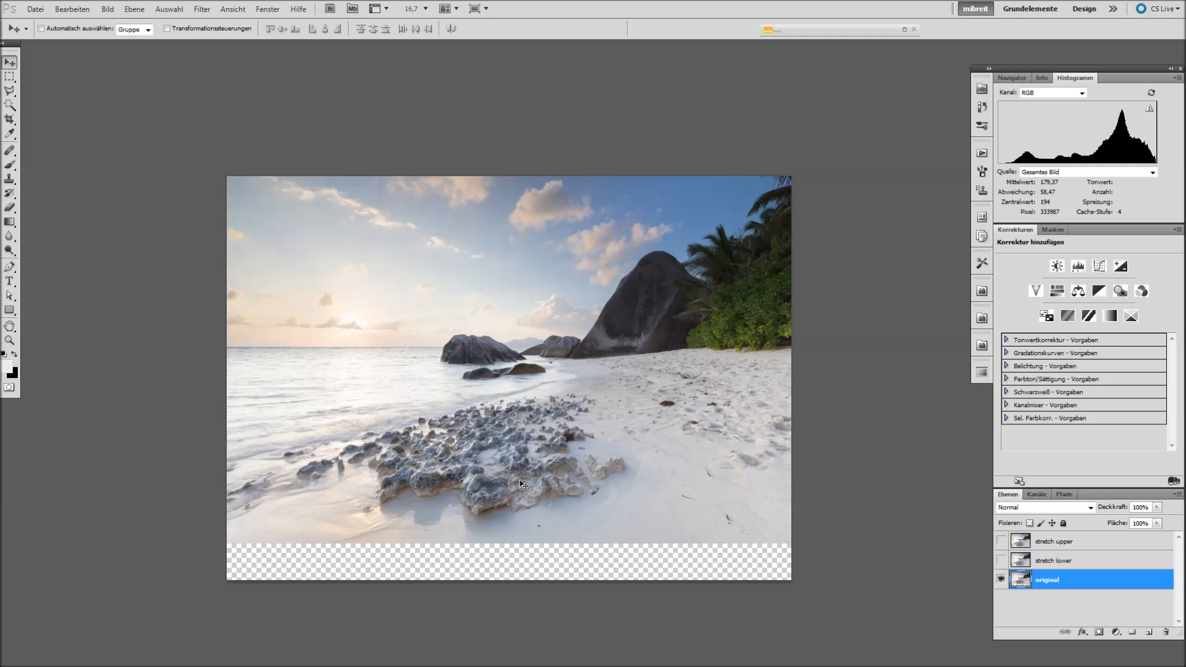
mouse_move(621, 389)
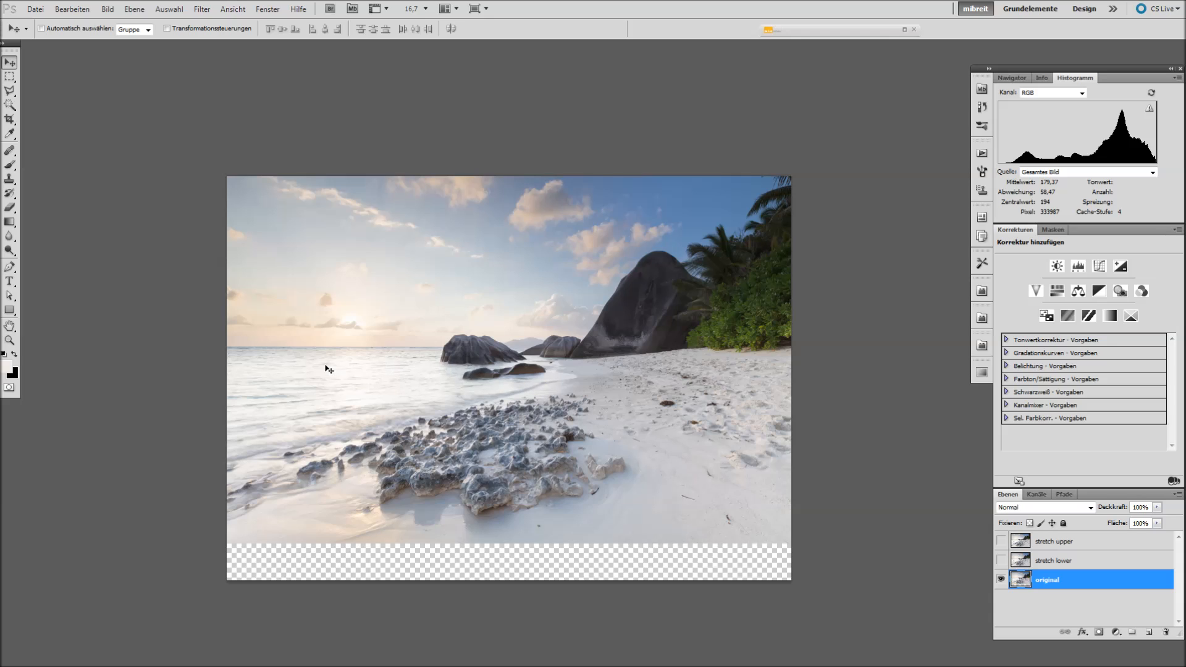
mouse_move(677, 220)
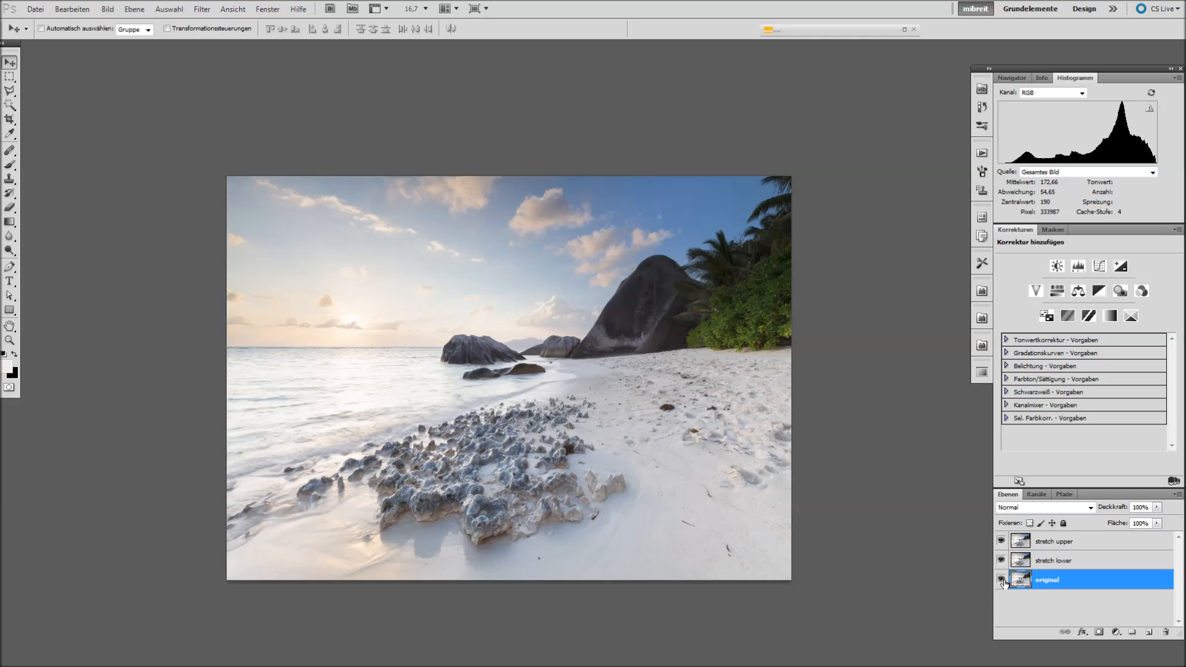
mouse_move(1001, 582)
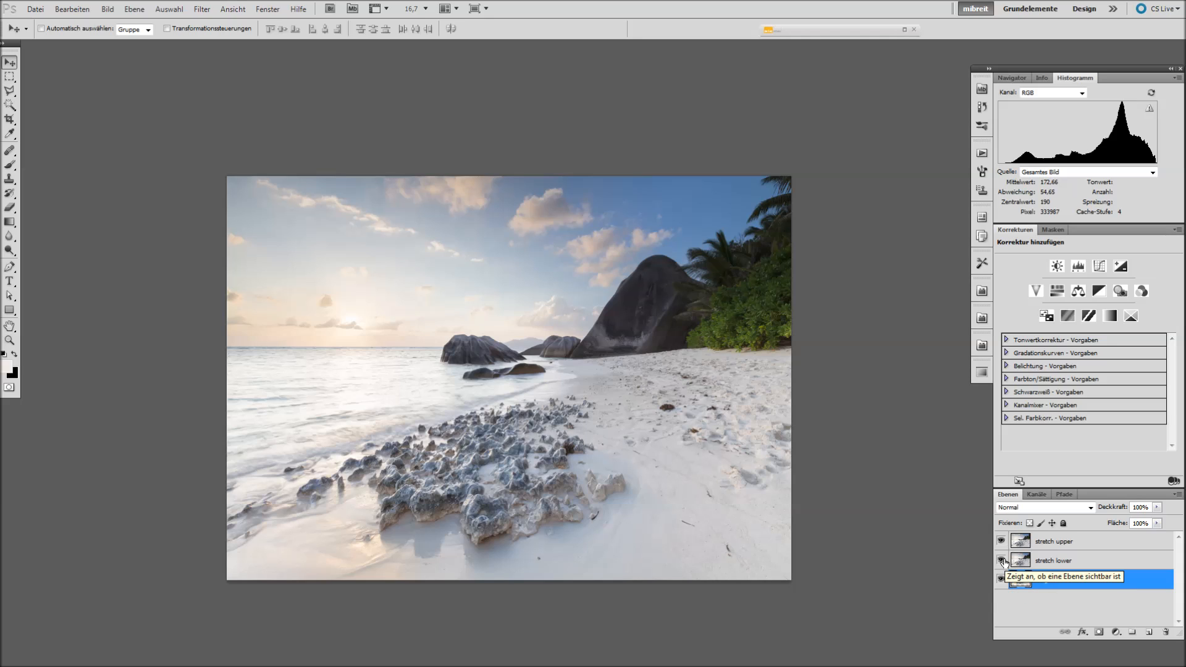
Toggle the stretch upper layer to compare, then leave the stretch layers hidden.
click(1002, 541)
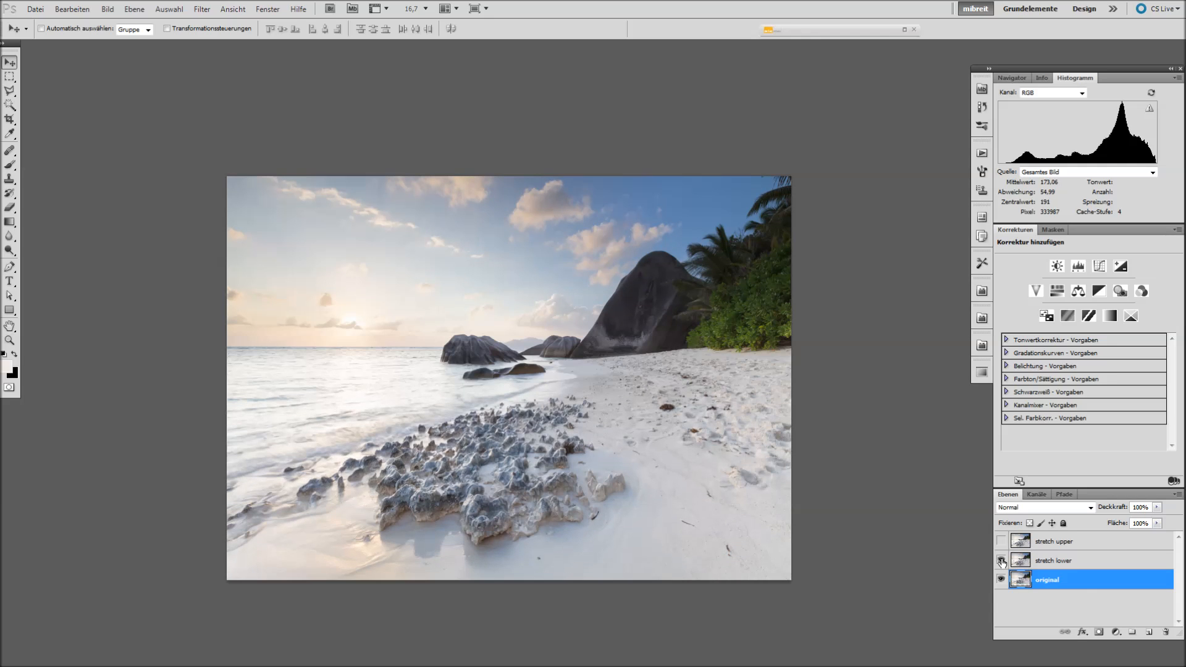
click(1001, 559)
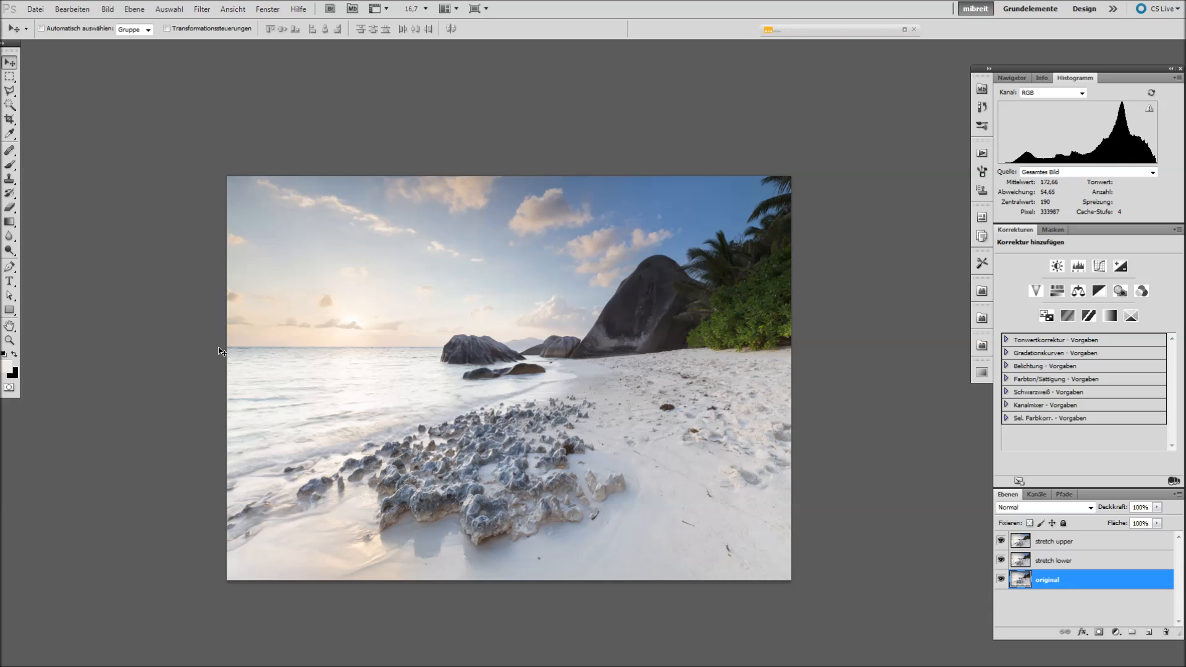
mouse_move(298, 350)
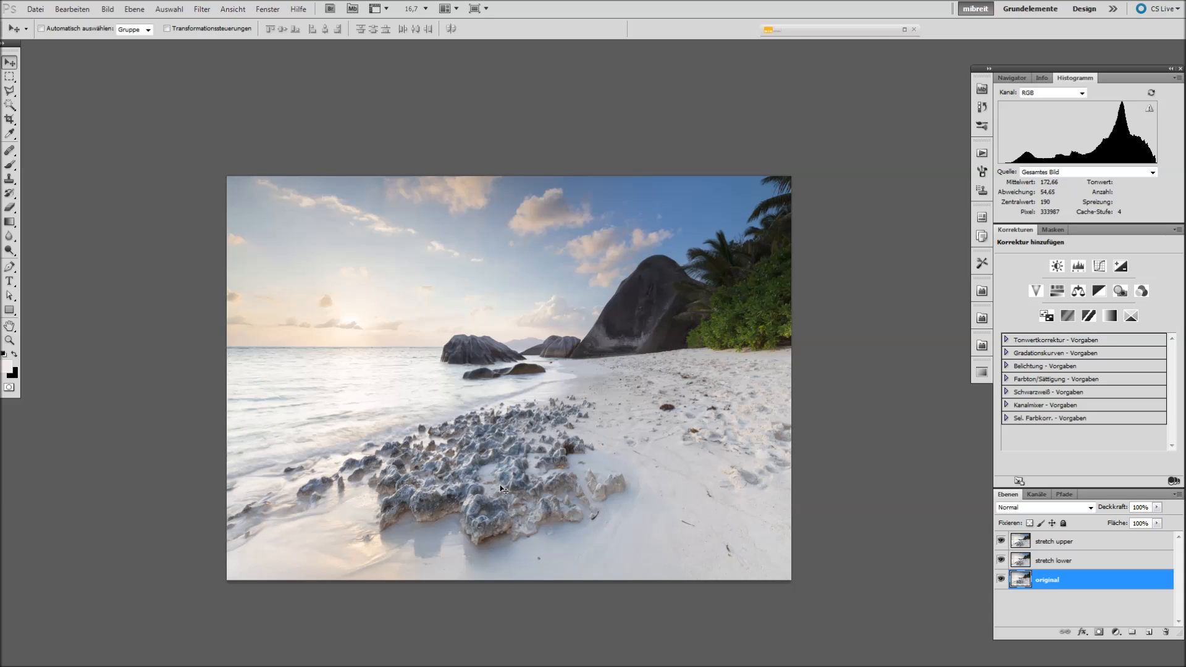
mouse_move(578, 469)
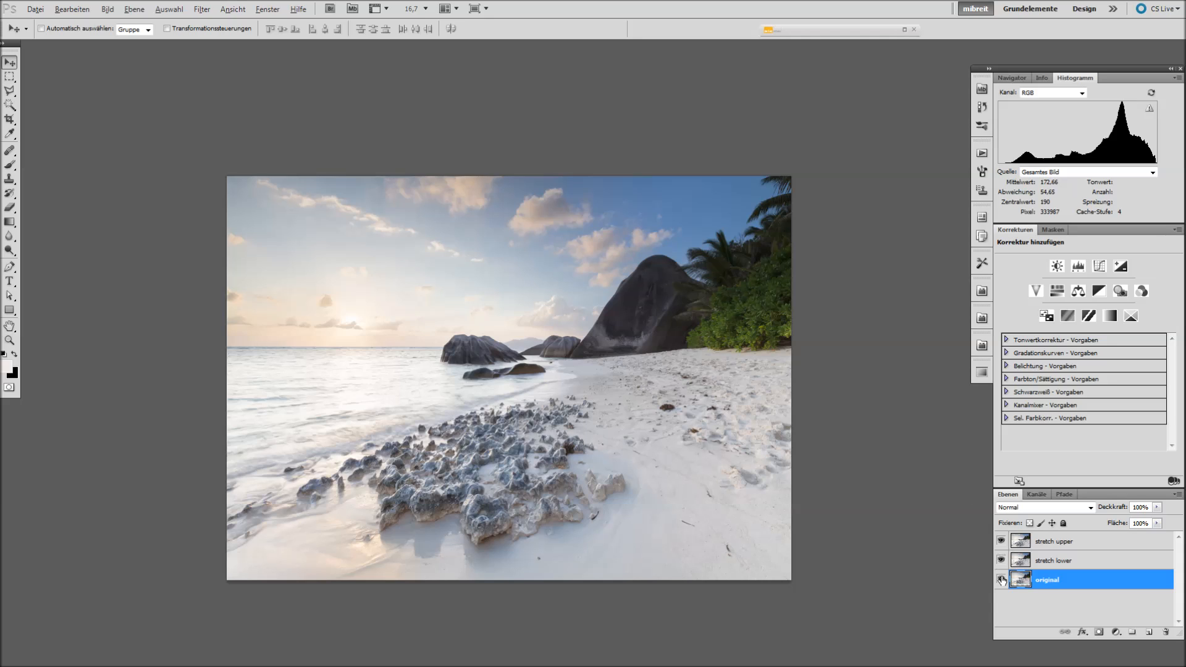
click(999, 541)
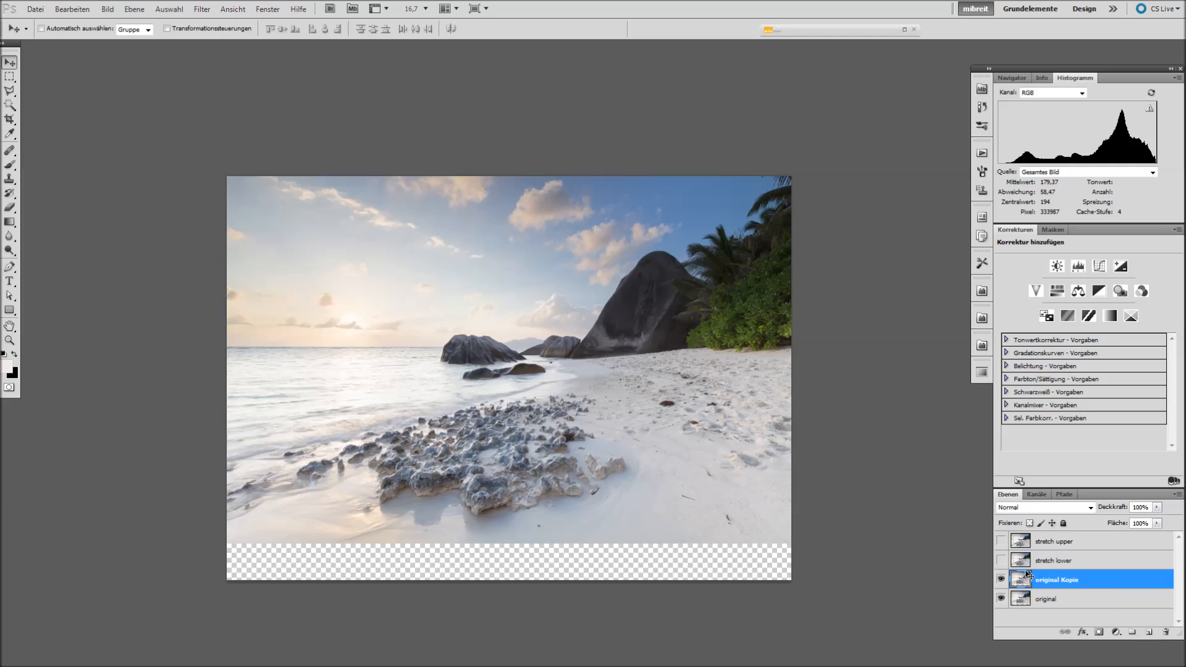
Select the beach foreground from below the horizon to the bottom edge with a rectangular marquee.
click(9, 75)
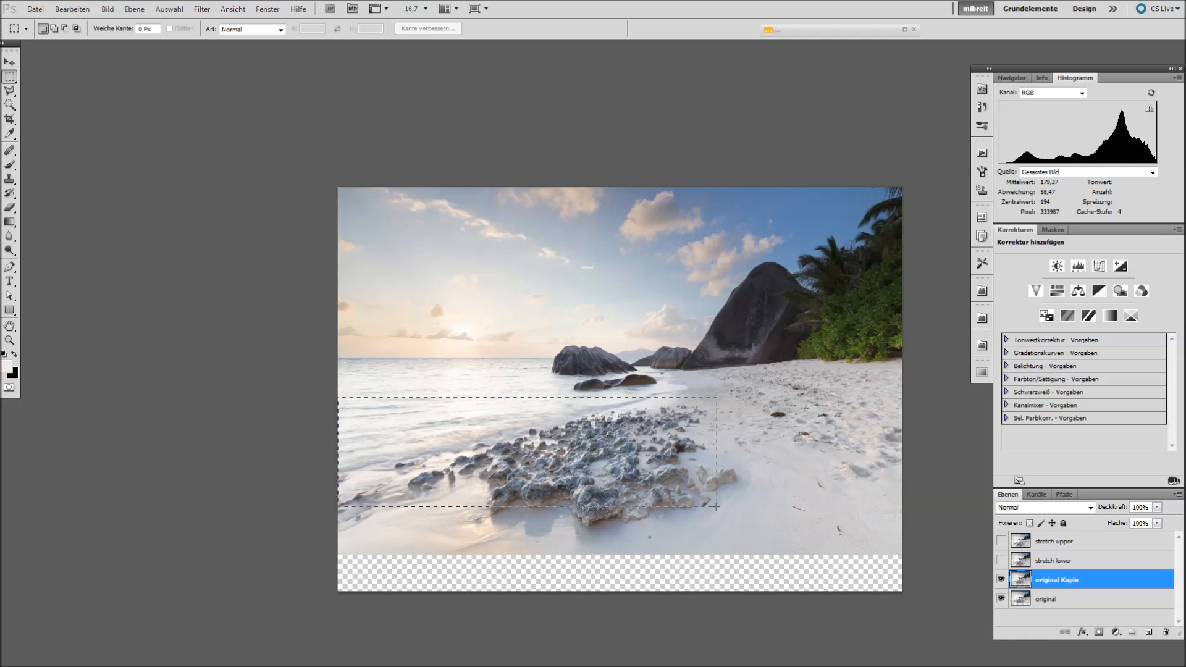
drag(719, 508, 806, 539)
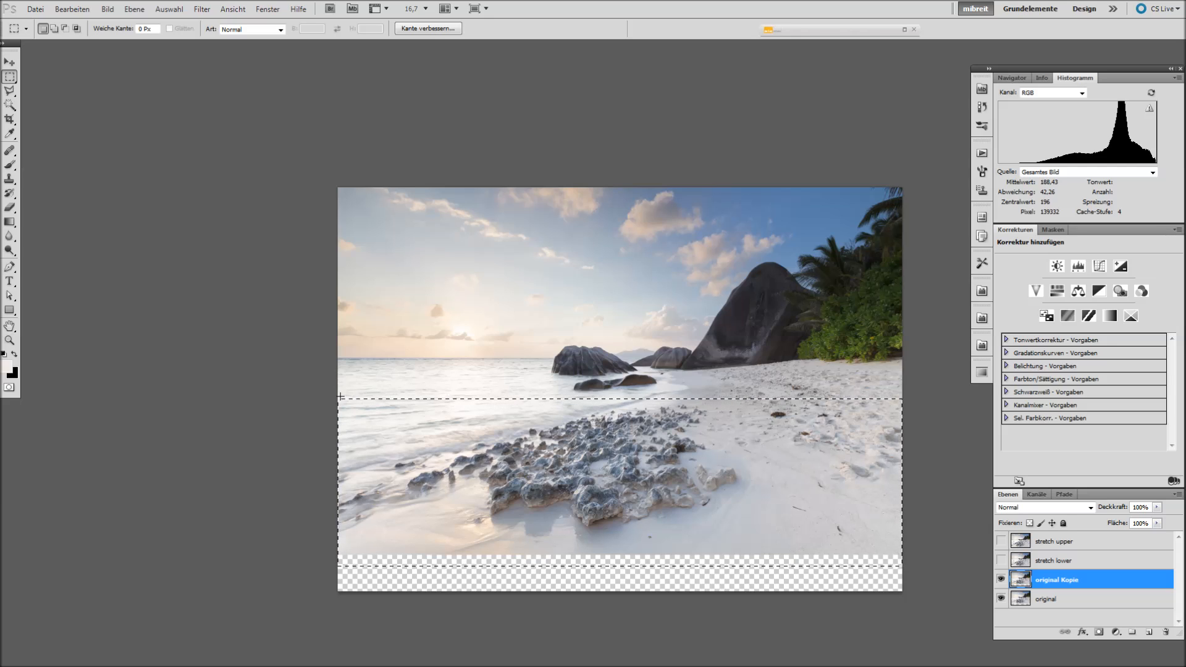
mouse_move(432, 407)
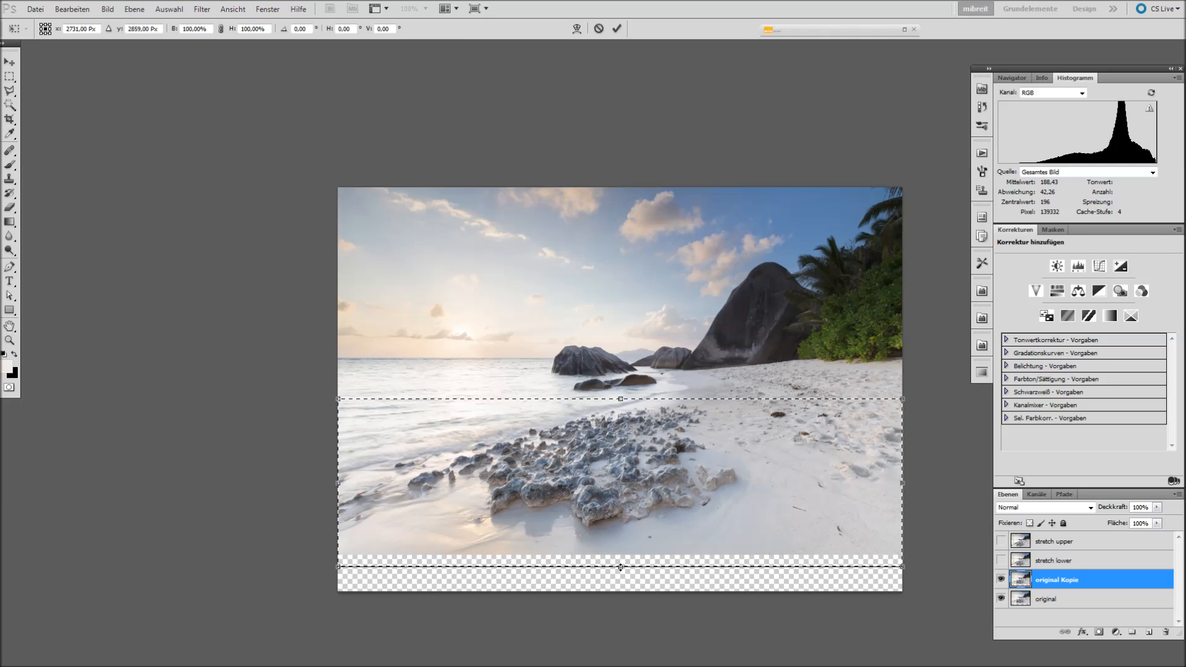
Stretch the selected foreground down to fill the transparent strip at the image bottom.
drag(620, 568, 623, 603)
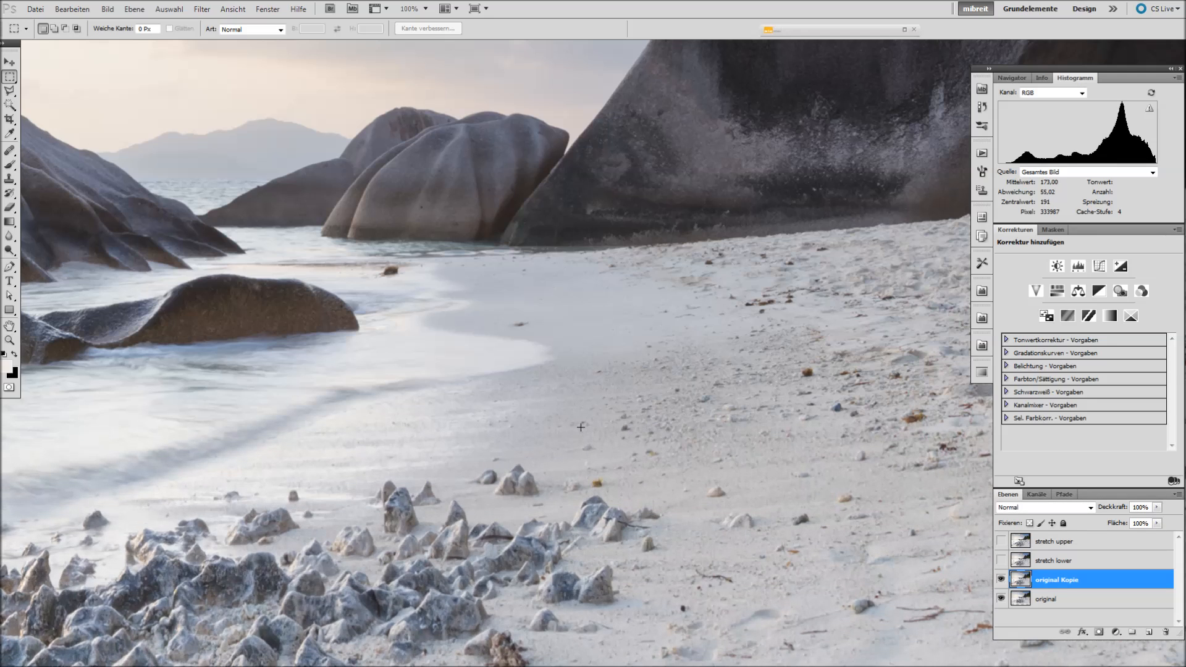
mouse_move(743, 420)
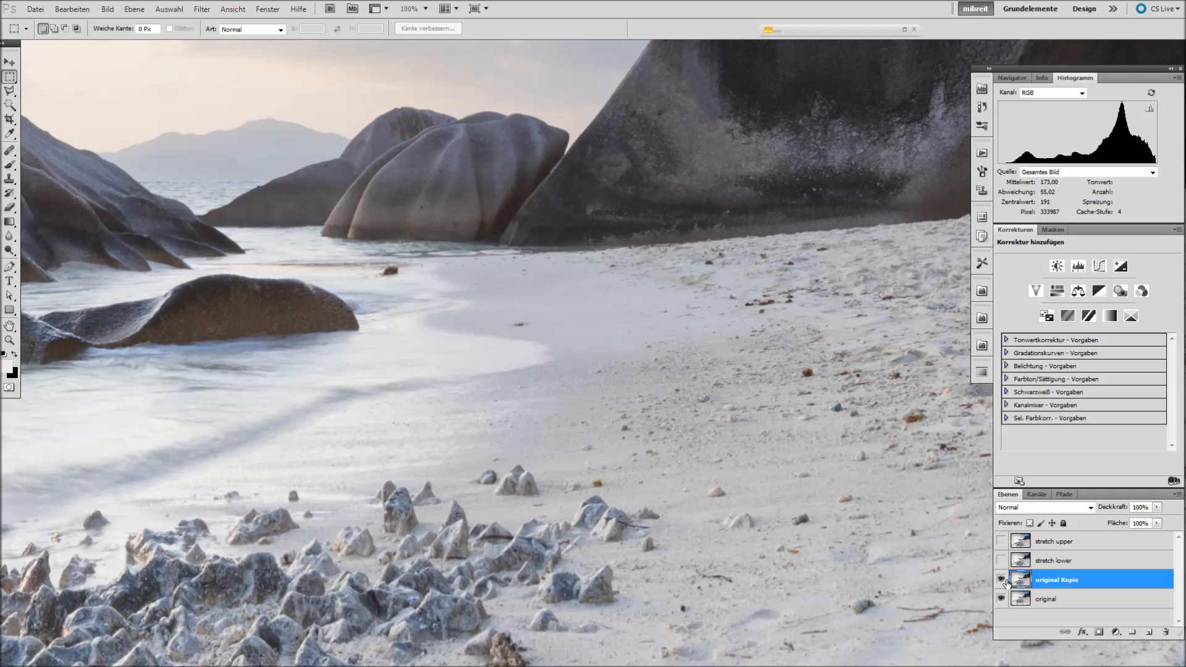
click(1002, 583)
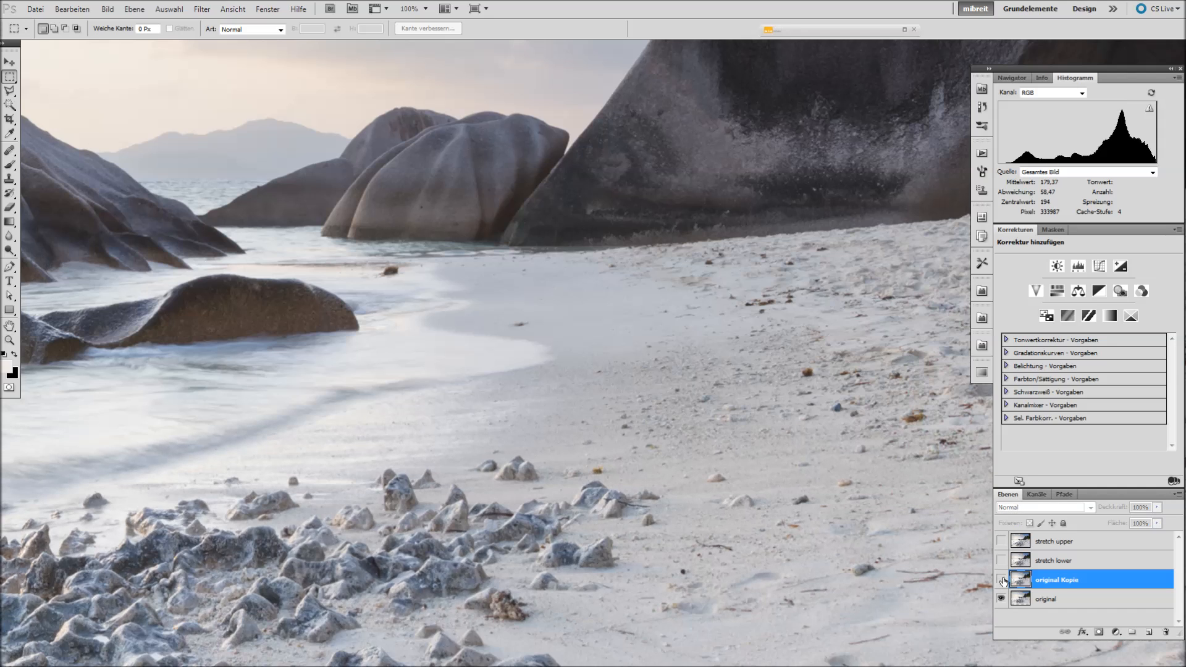
click(1002, 581)
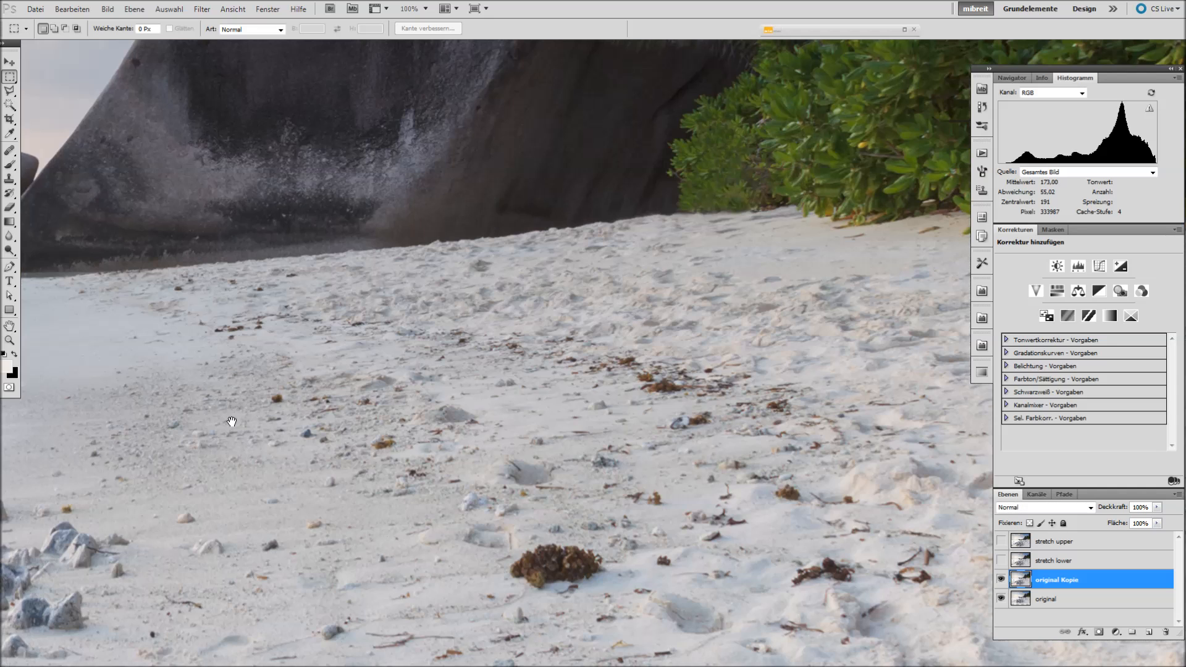
click(1002, 583)
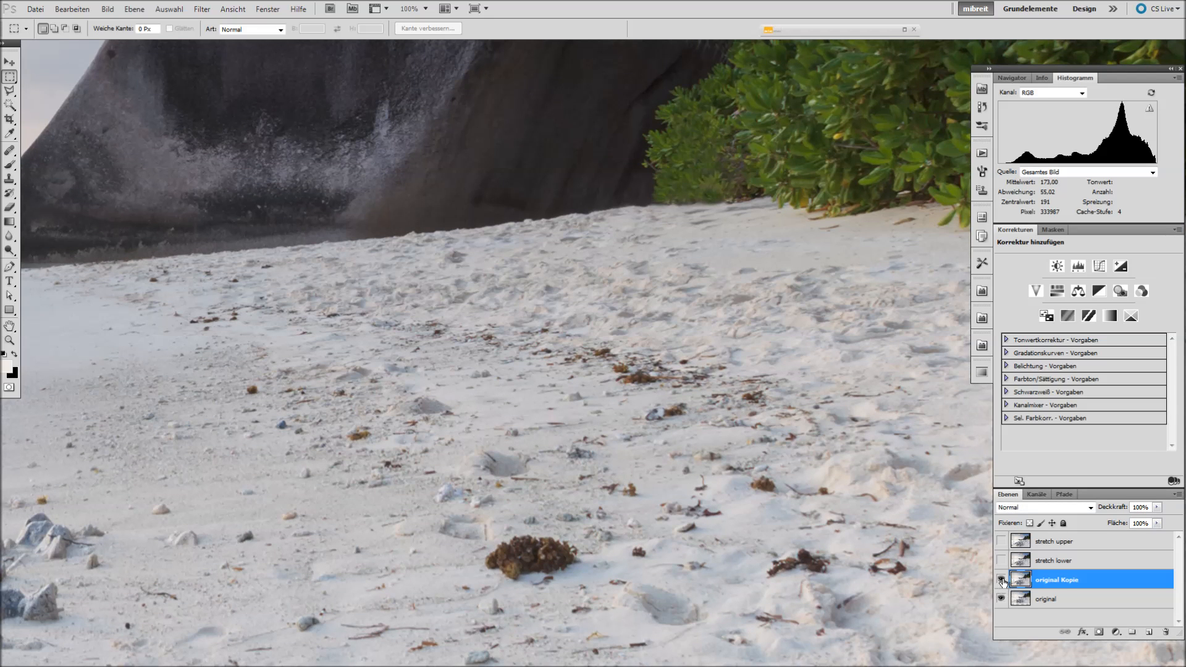
click(1003, 580)
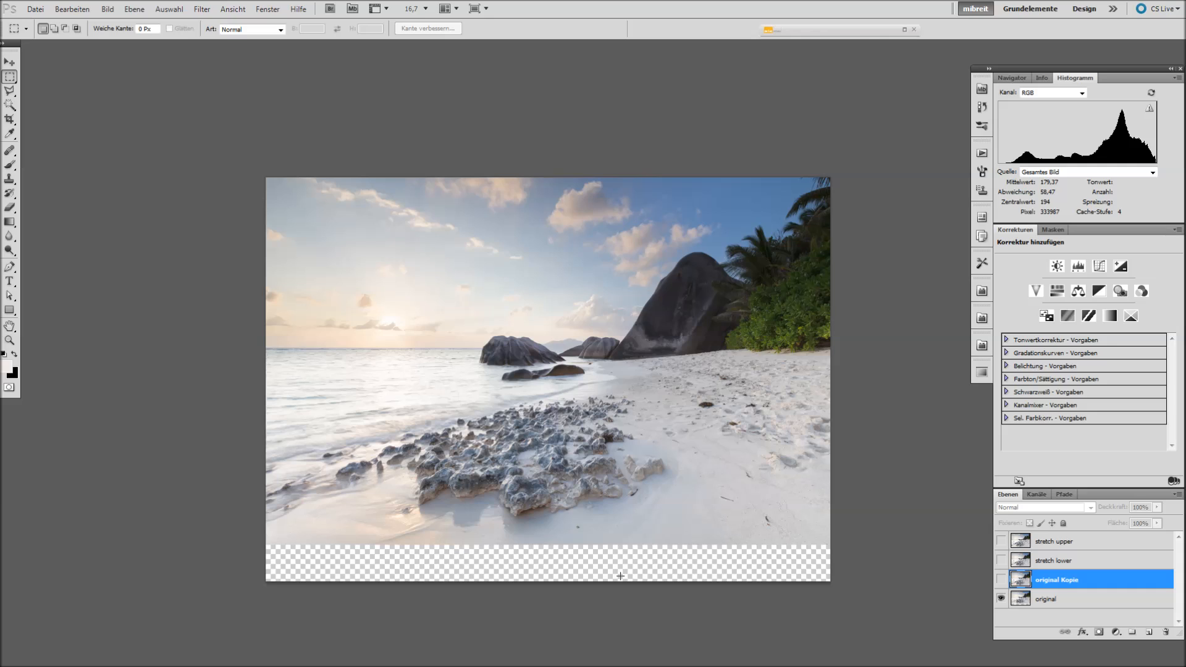
mouse_move(570, 558)
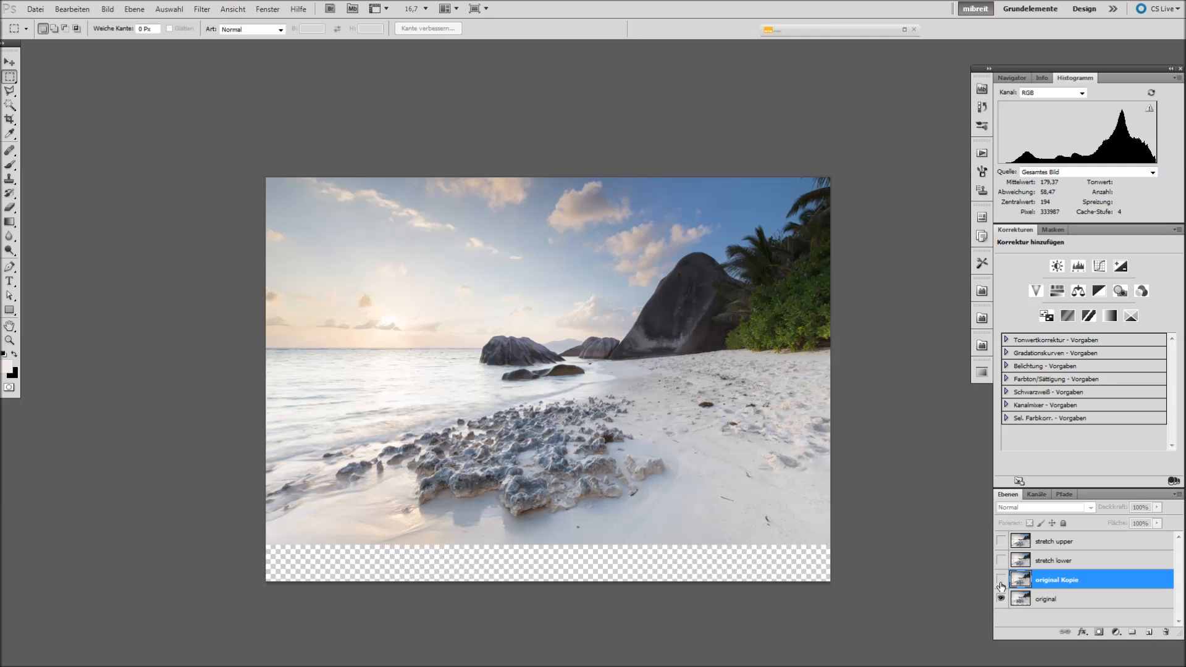
Toggle the original Kopie layer off and on to compare the stretched result.
click(1002, 583)
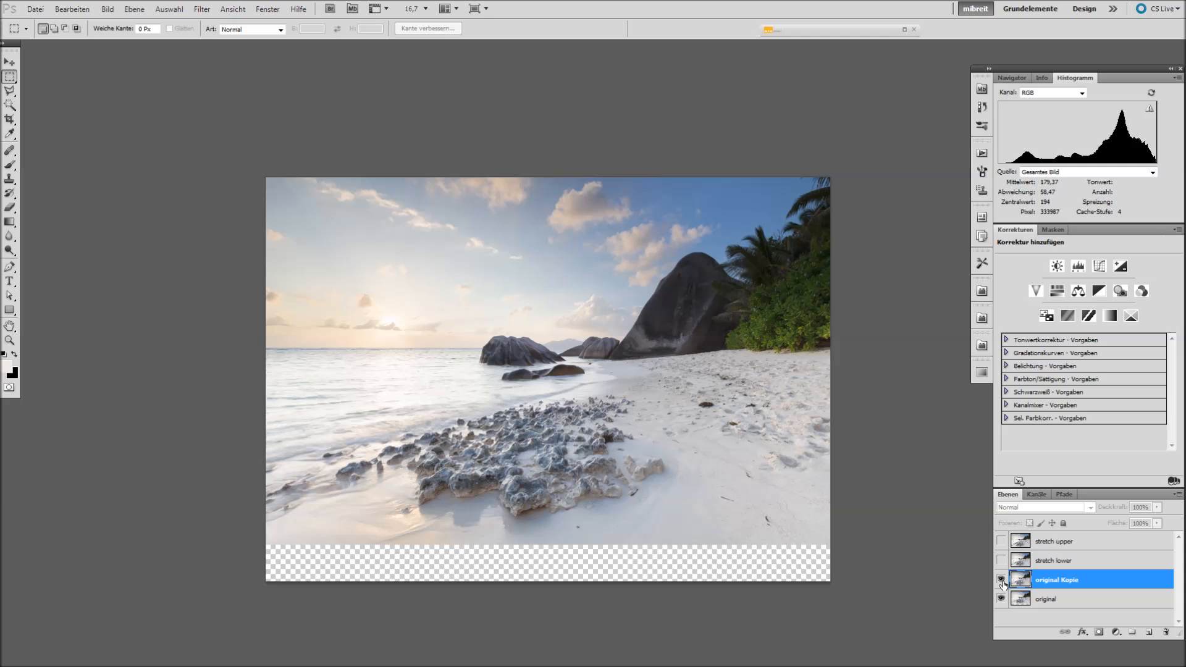
click(1001, 584)
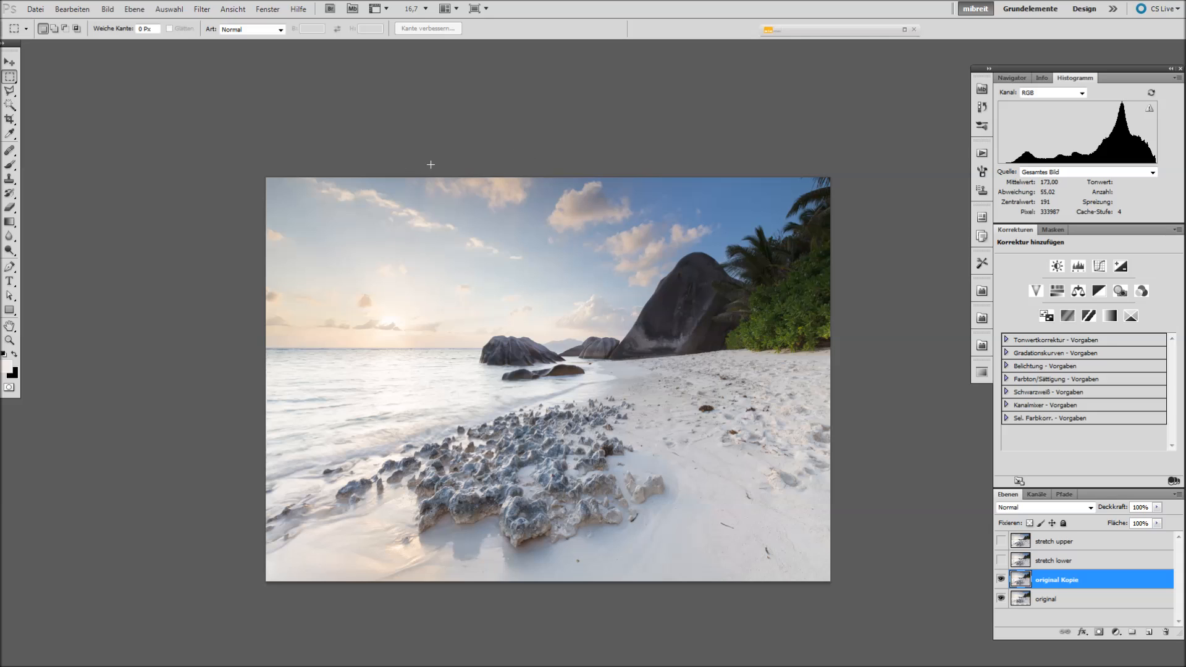
mouse_move(1059, 468)
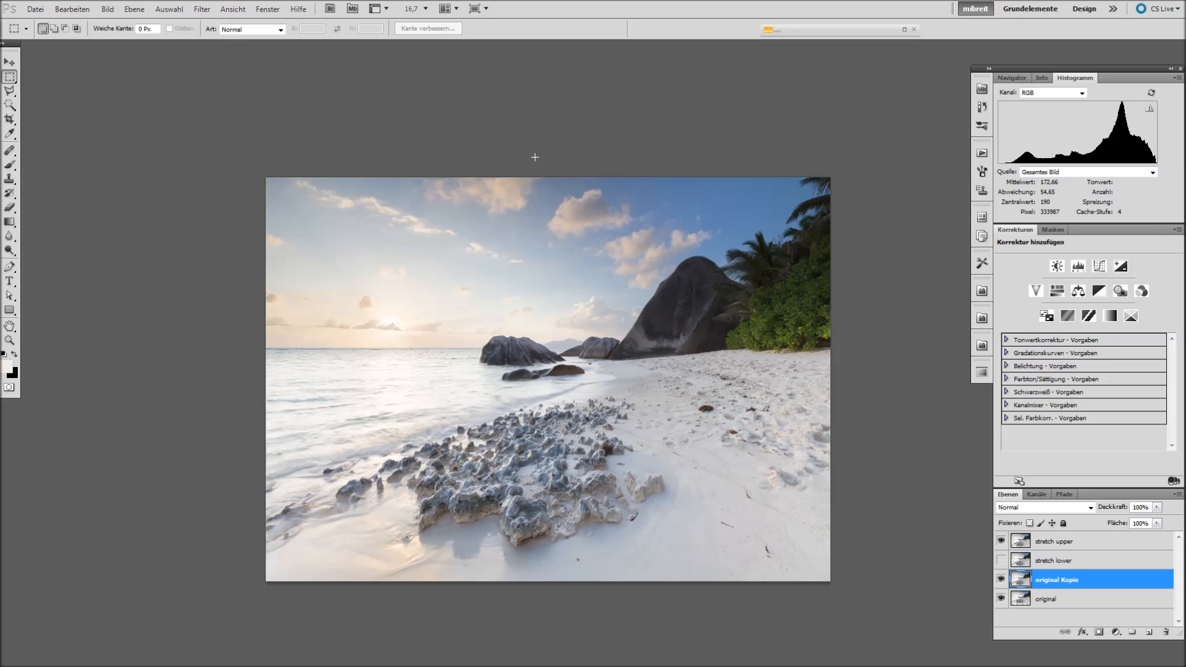
mouse_move(179, 109)
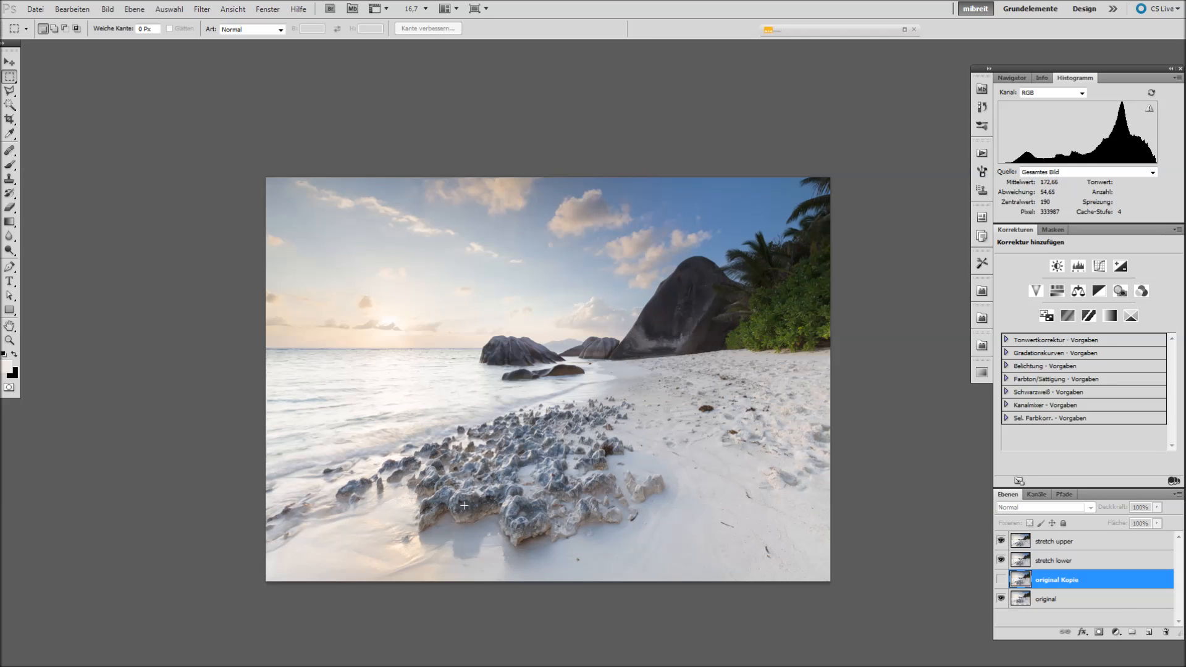
mouse_move(792, 521)
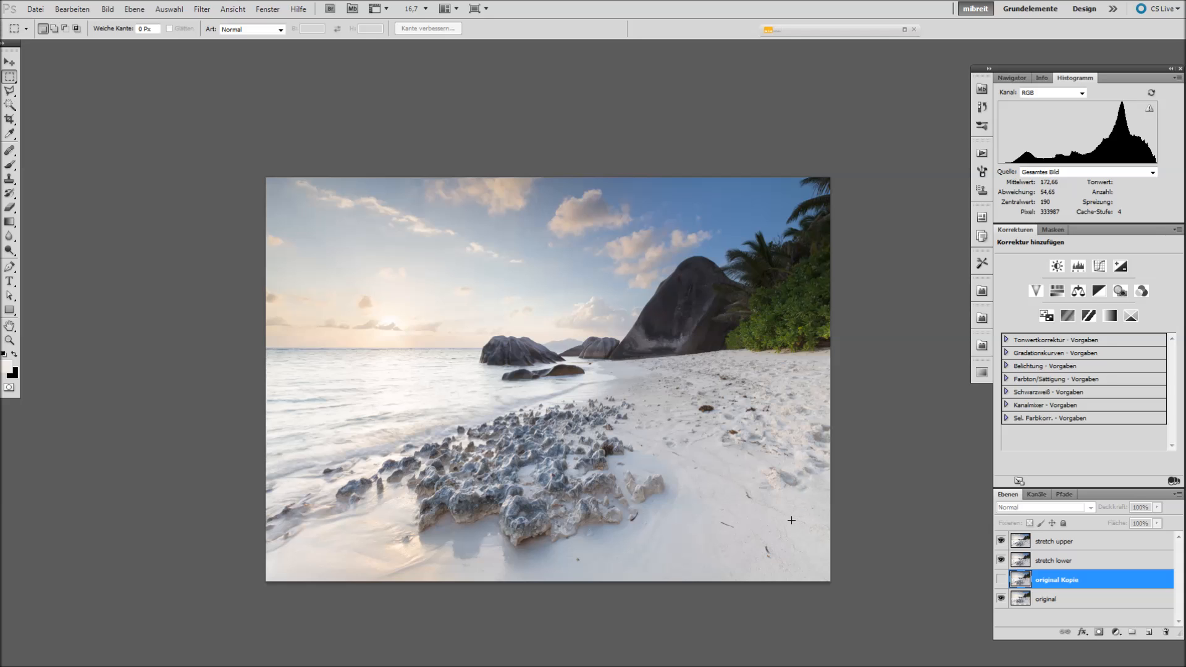
click(5, 60)
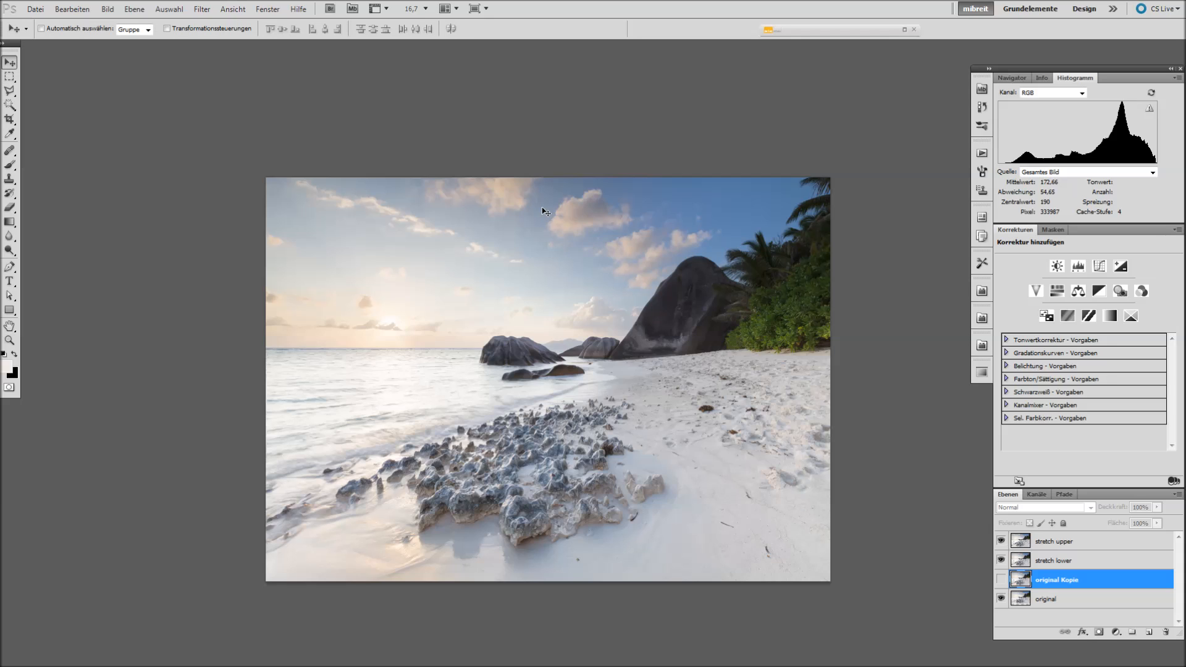
mouse_move(569, 241)
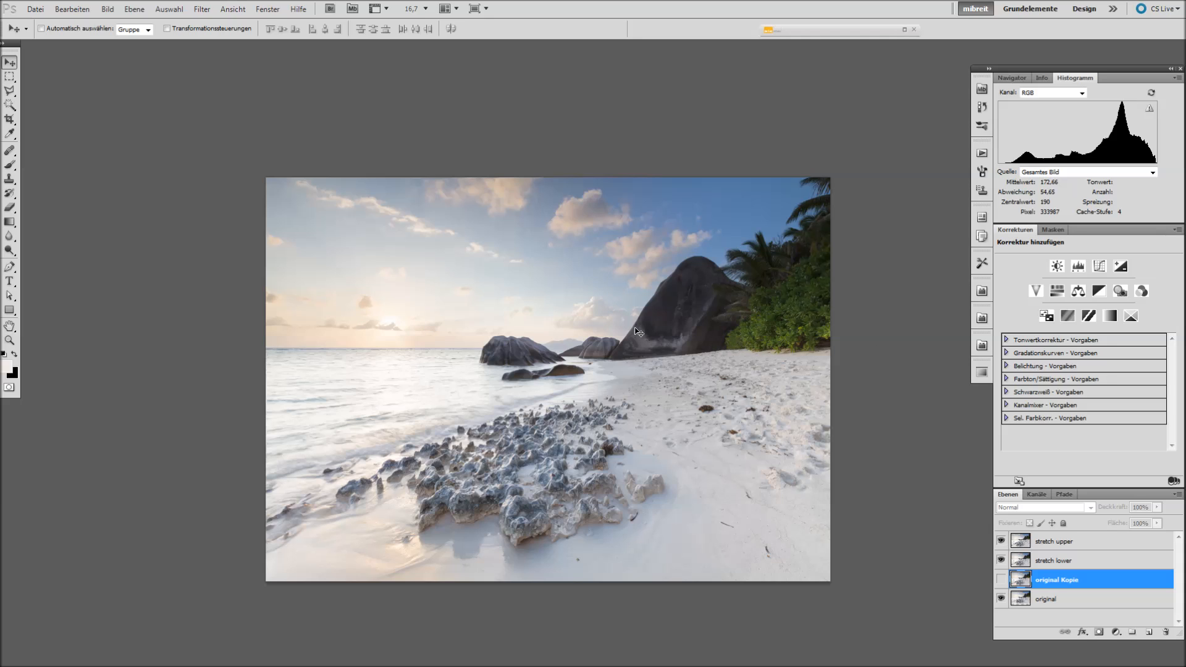
mouse_move(715, 341)
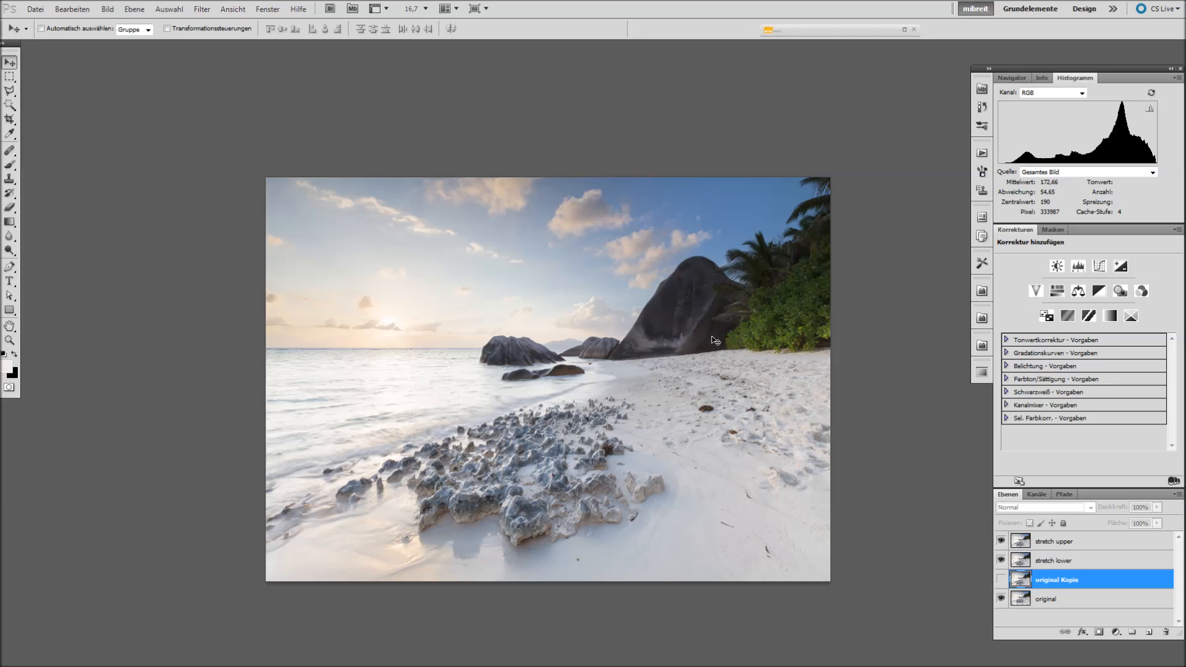
mouse_move(705, 343)
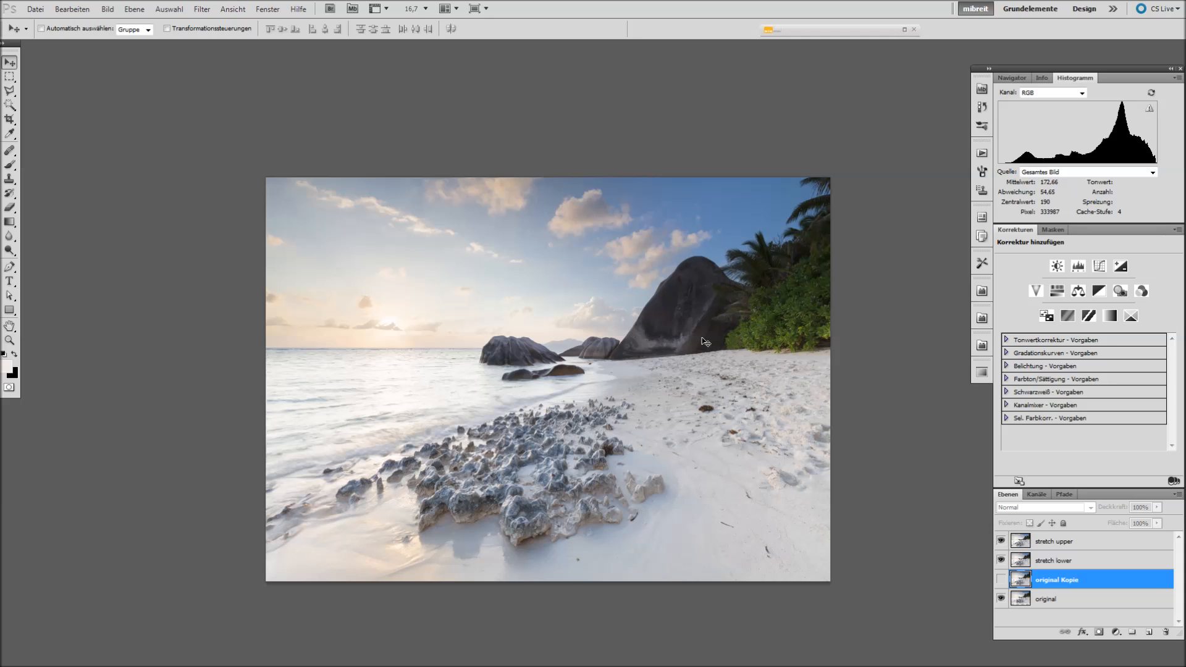